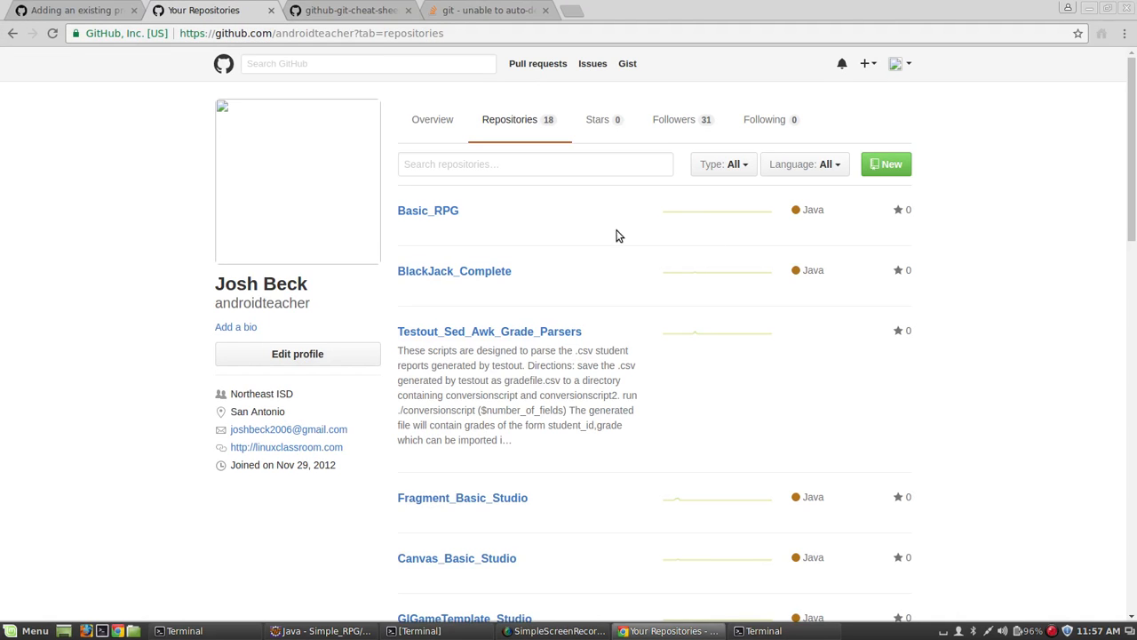
{"action": "mouse_move", "coordinate": [601, 230]}
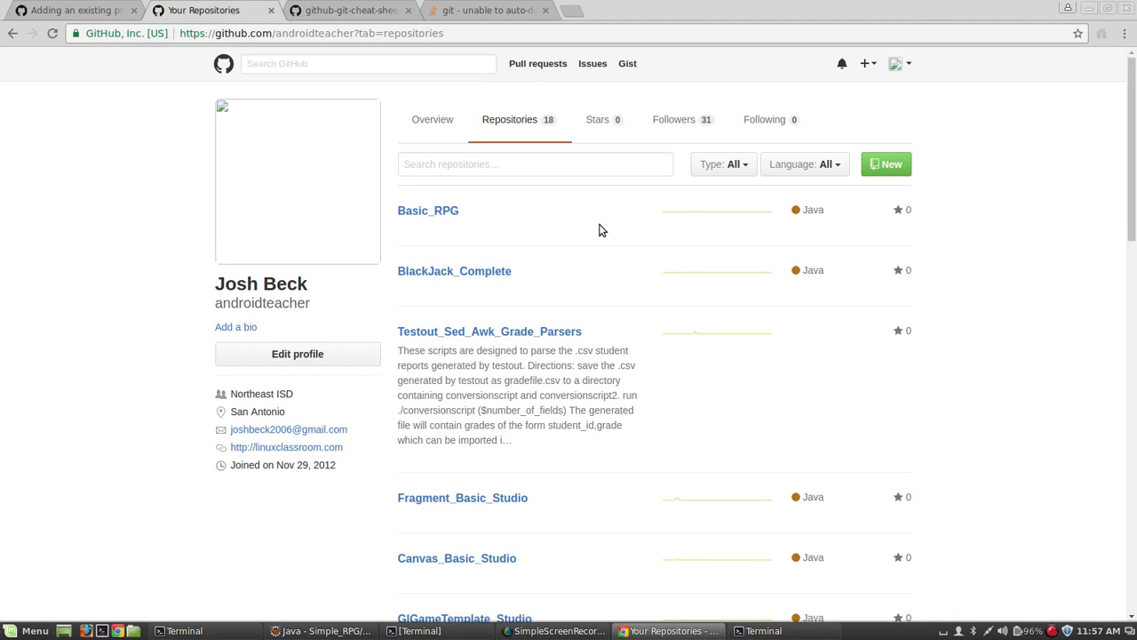
{"action": "mouse_move", "coordinate": [596, 233]}
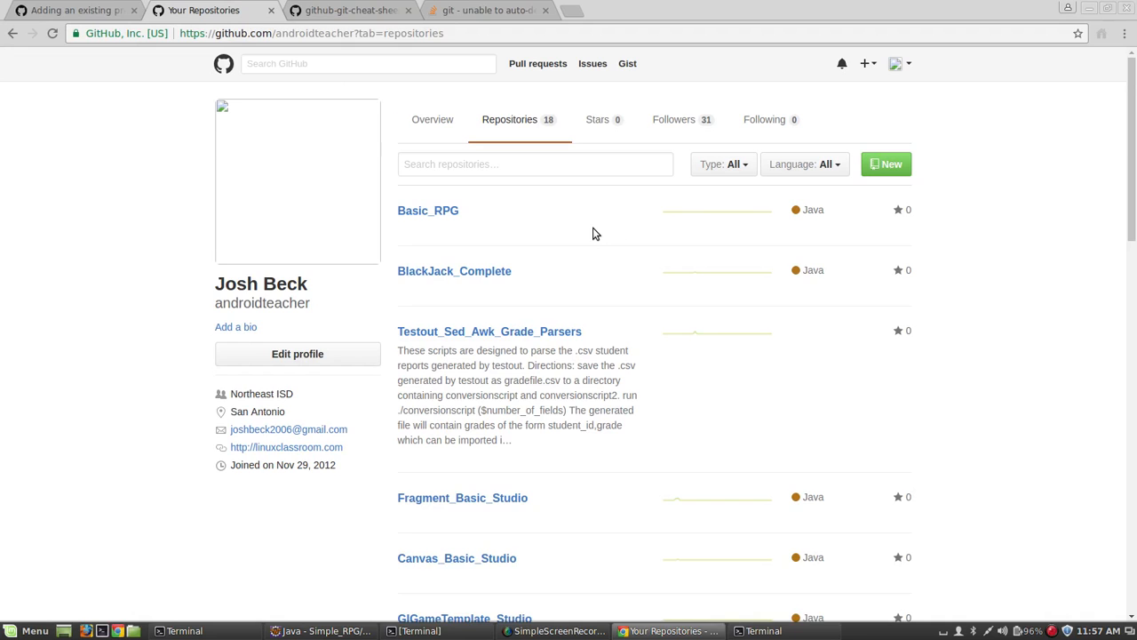
{"action": "mouse_move", "coordinate": [582, 238]}
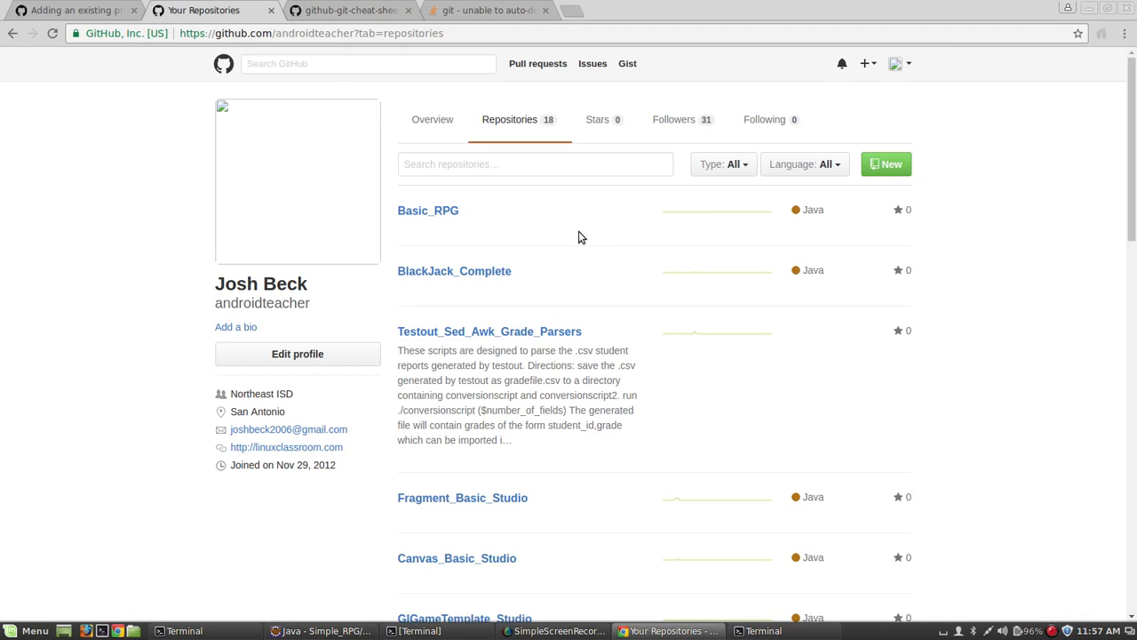
{"action": "mouse_move", "coordinate": [598, 542]}
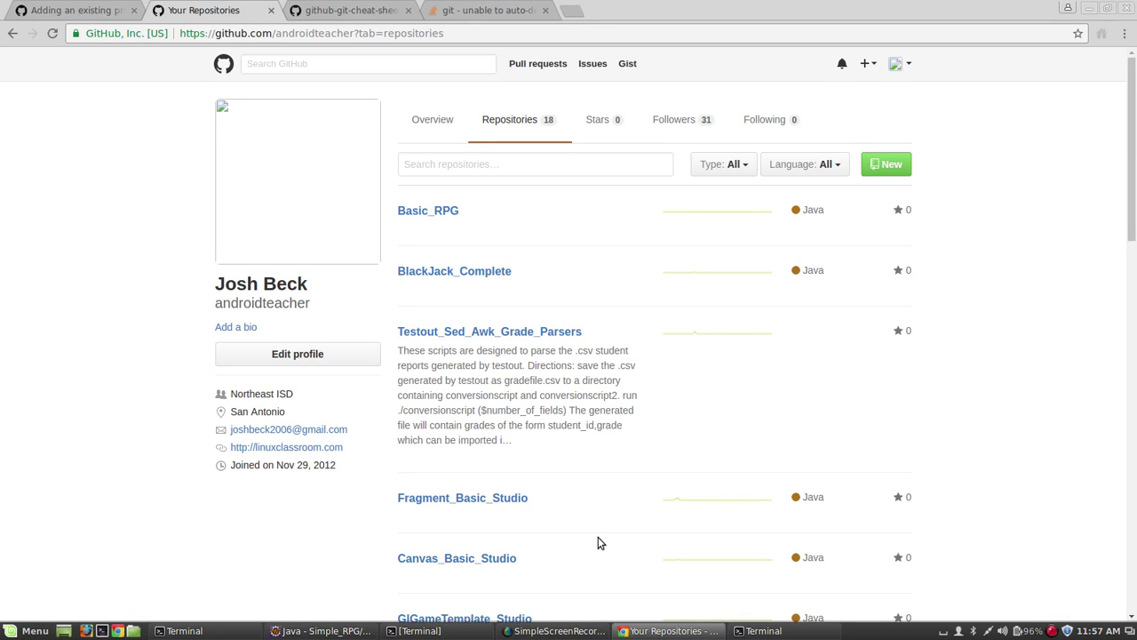
{"action": "mouse_move", "coordinate": [599, 513]}
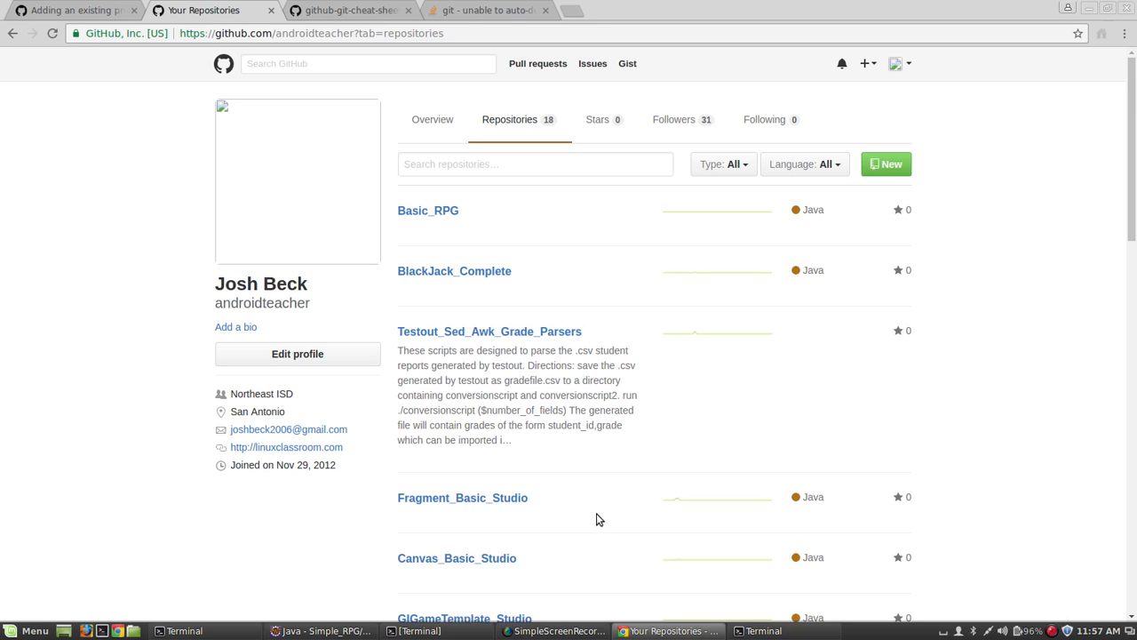
{"action": "mouse_move", "coordinate": [594, 511]}
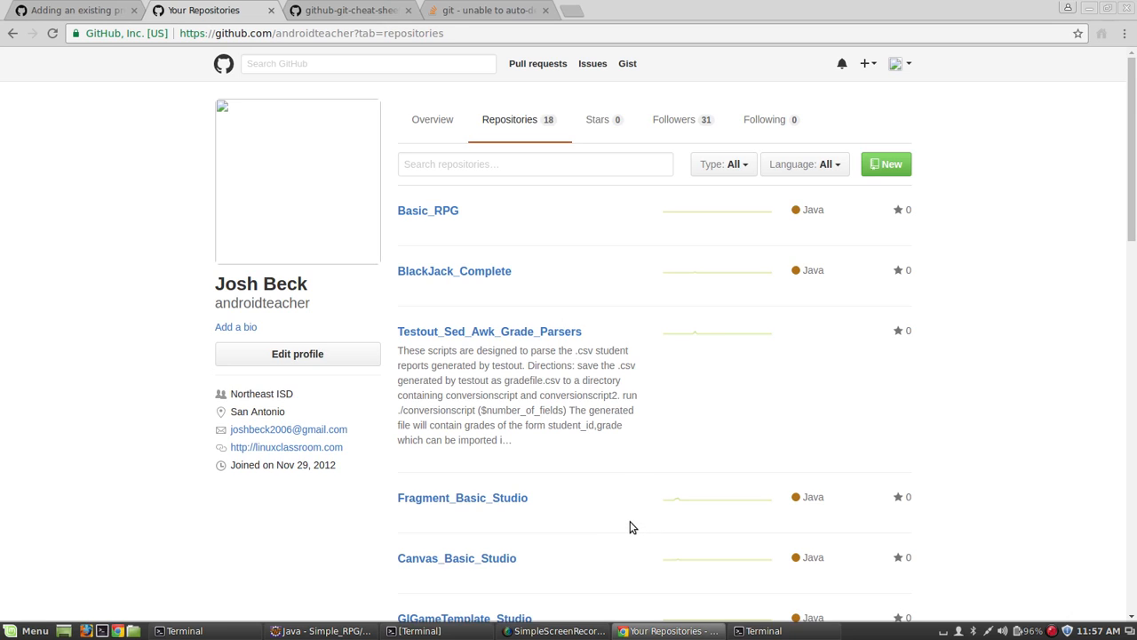
{"action": "mouse_move", "coordinate": [622, 525]}
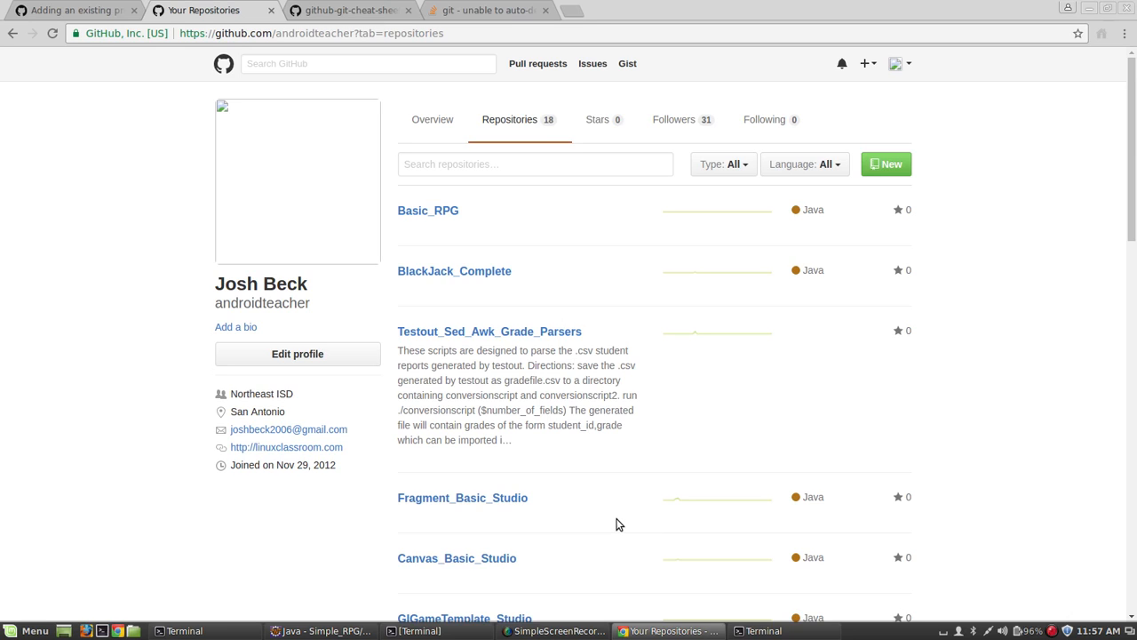
{"action": "mouse_move", "coordinate": [579, 315]}
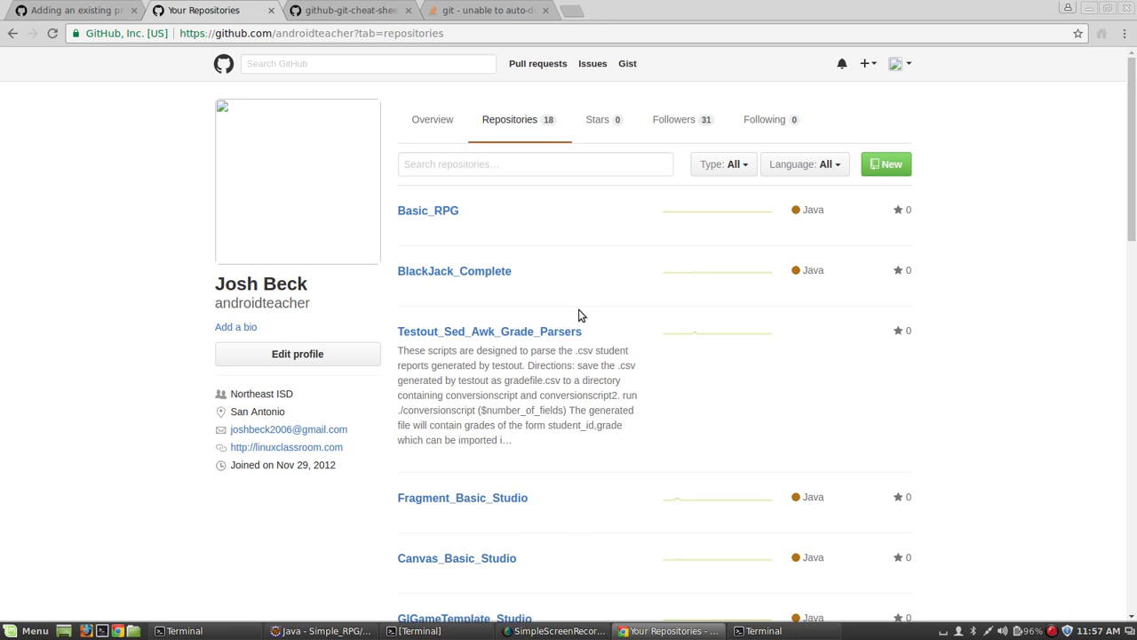
{"action": "mouse_move", "coordinate": [571, 393]}
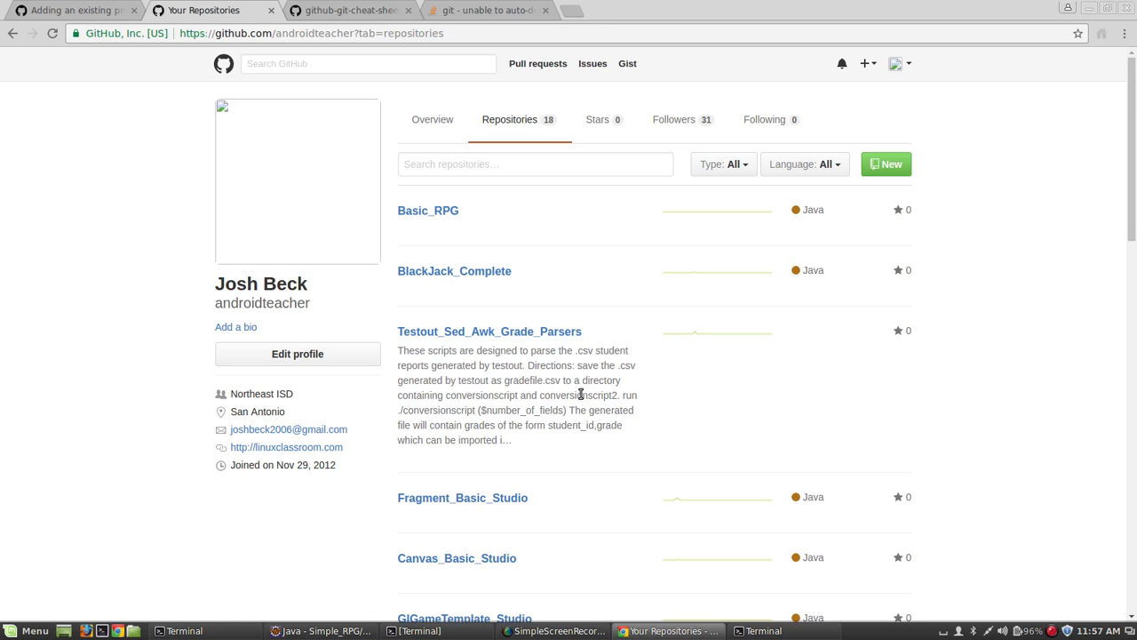
{"action": "mouse_move", "coordinate": [577, 415]}
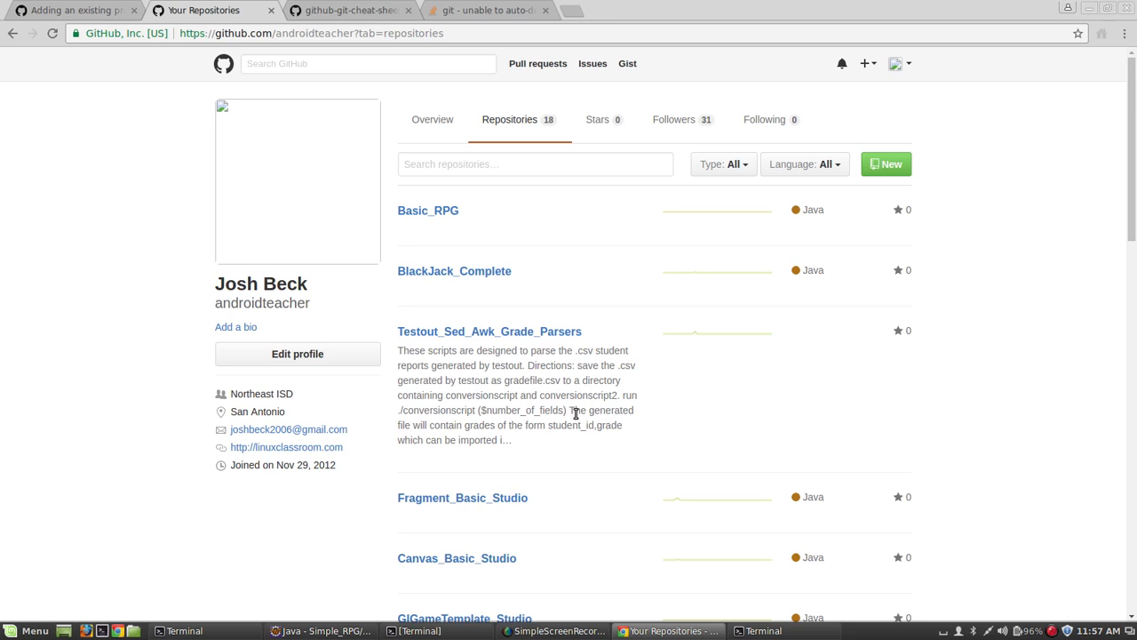
{"action": "mouse_move", "coordinate": [601, 441]}
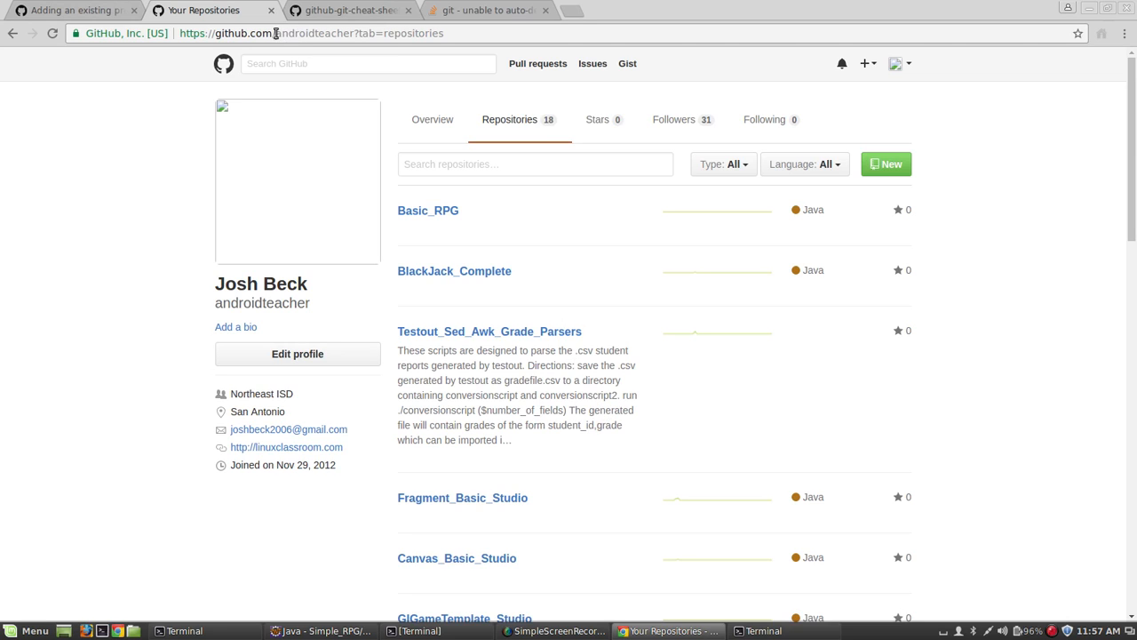
{"action": "mouse_move", "coordinate": [363, 238]}
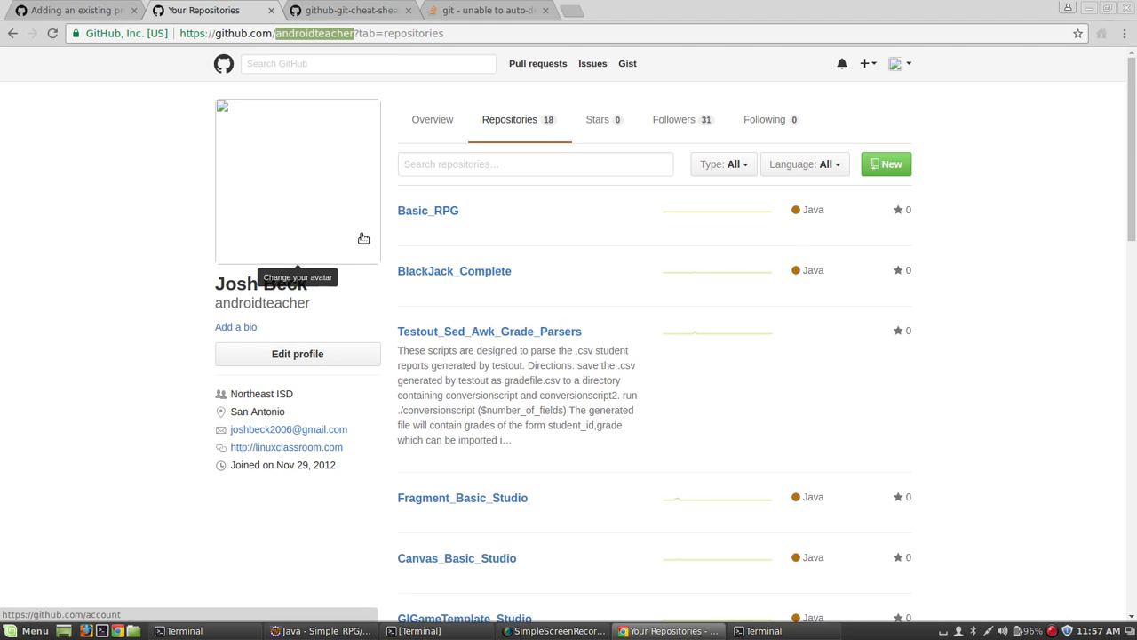
{"action": "mouse_move", "coordinate": [513, 265]}
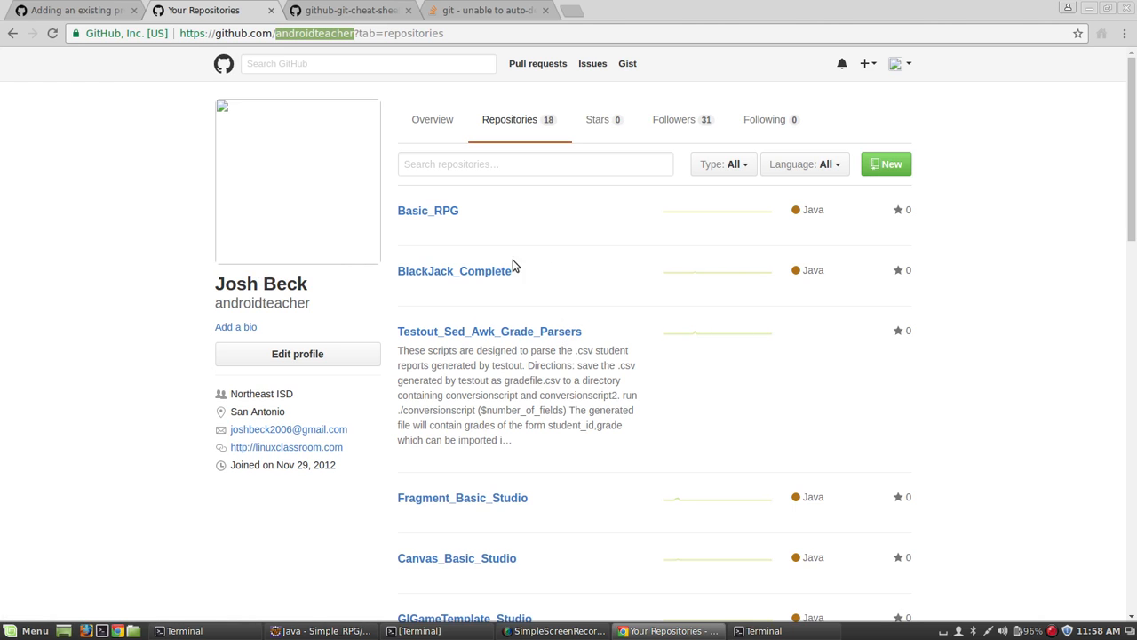
Open the Basic_RPG repository, check its clone address, and list the src folder's files.
{"action": "left_click", "coordinate": [428, 211]}
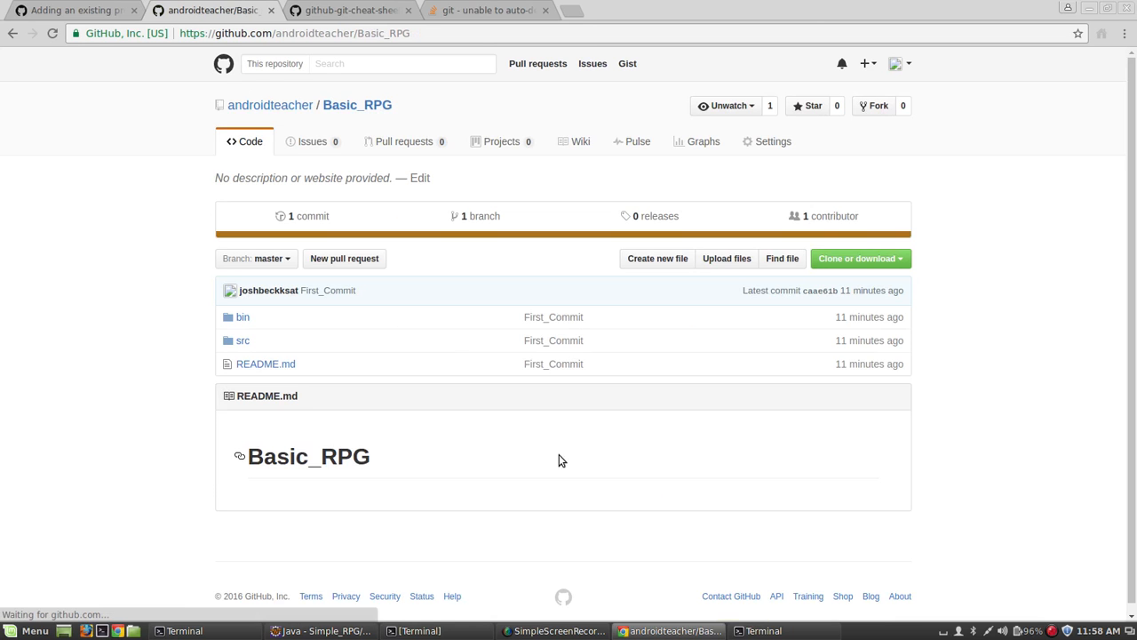
{"action": "left_click", "coordinate": [858, 259]}
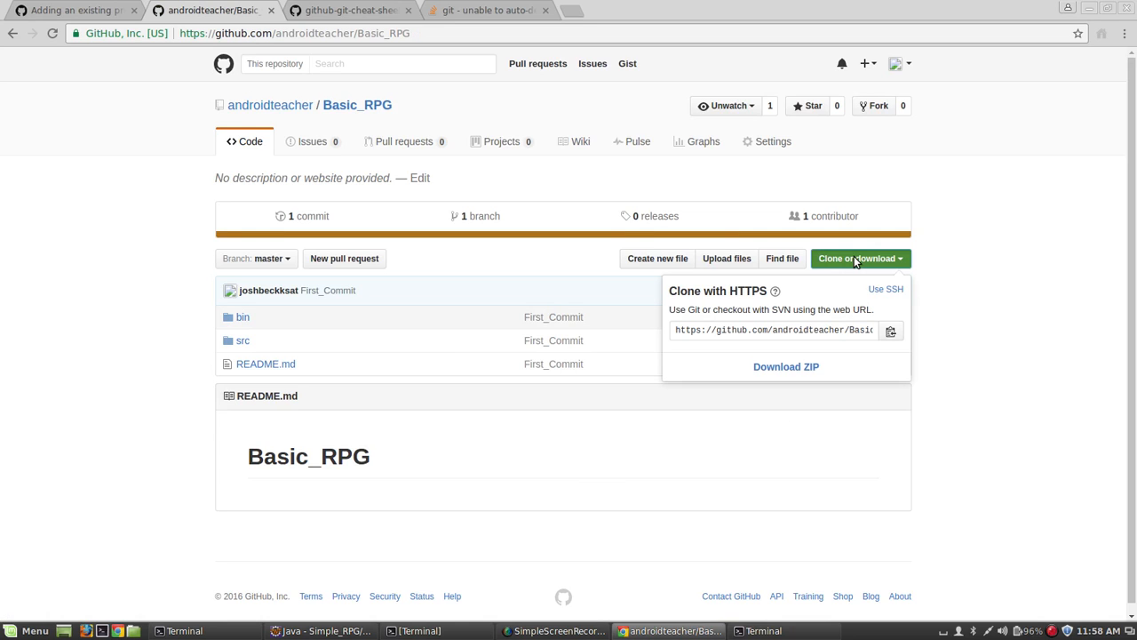
{"action": "mouse_move", "coordinate": [444, 499]}
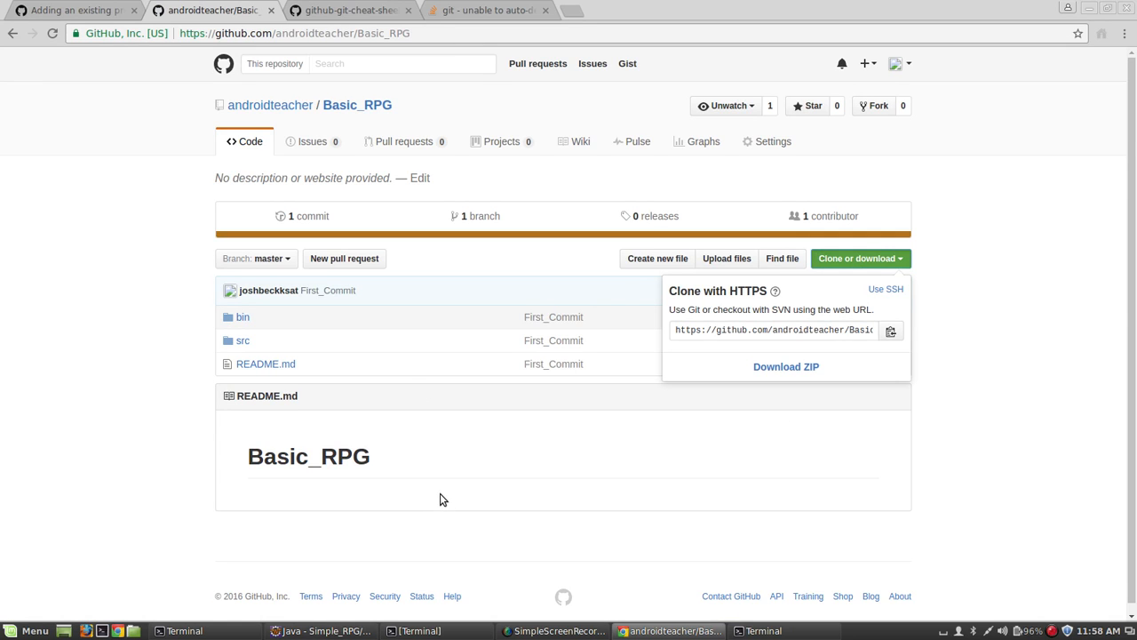
{"action": "left_click", "coordinate": [242, 340]}
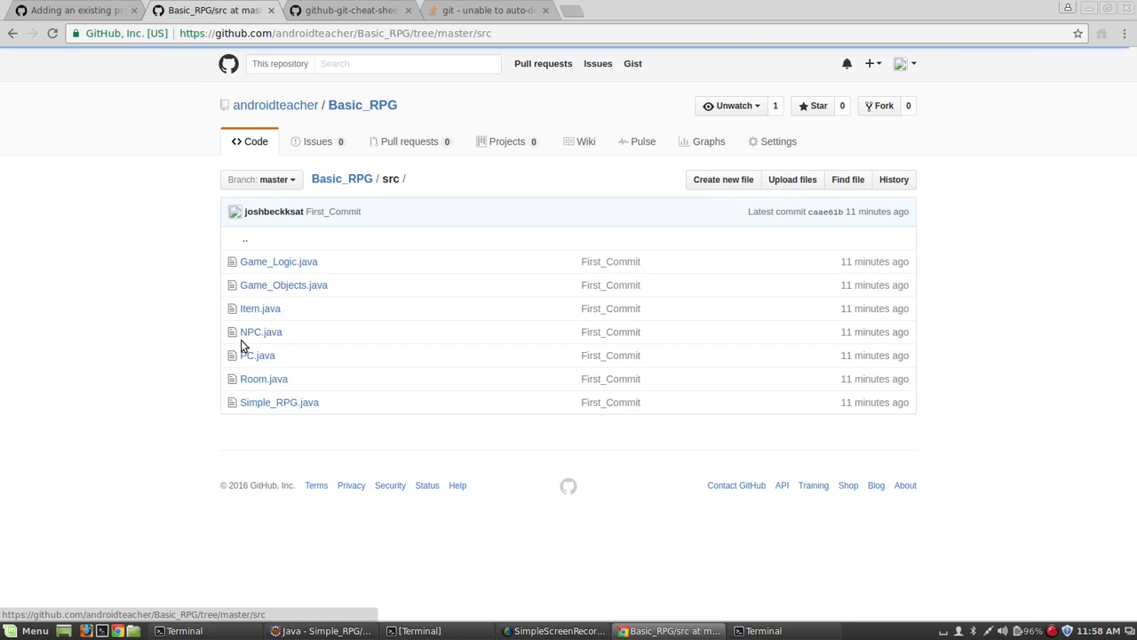
{"action": "mouse_move", "coordinate": [302, 273]}
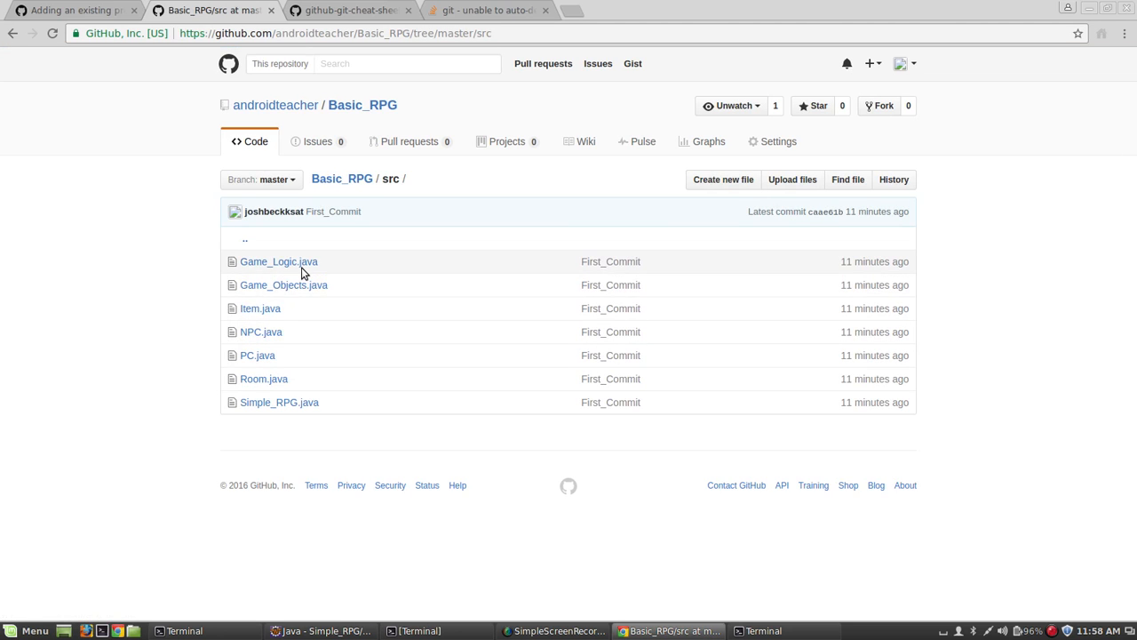
{"action": "mouse_move", "coordinate": [315, 309]}
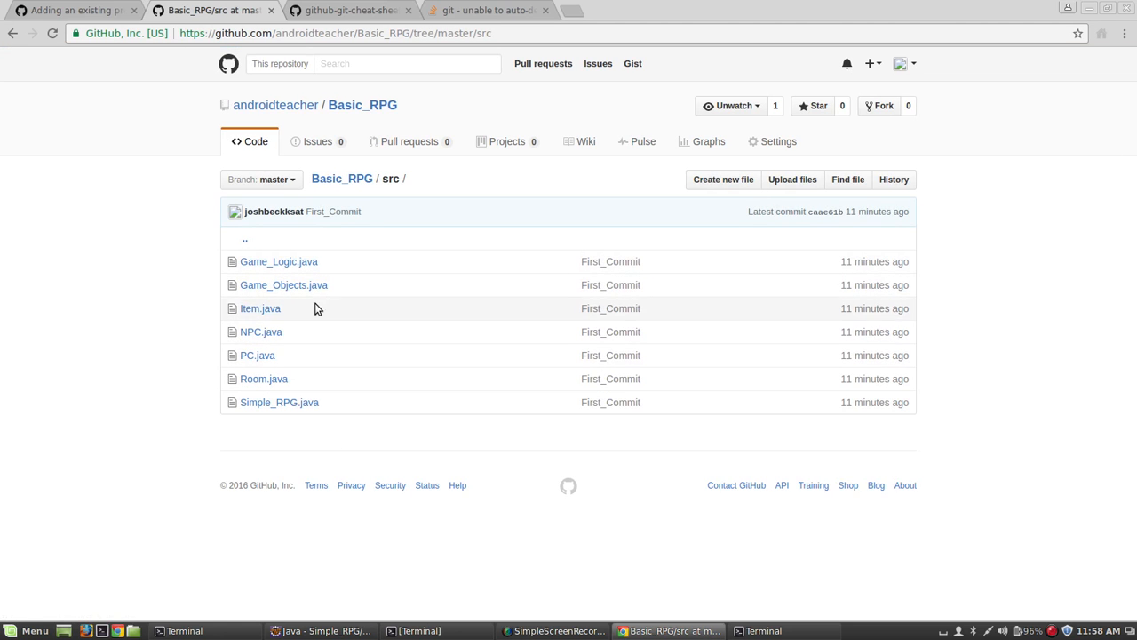
{"action": "mouse_move", "coordinate": [401, 371]}
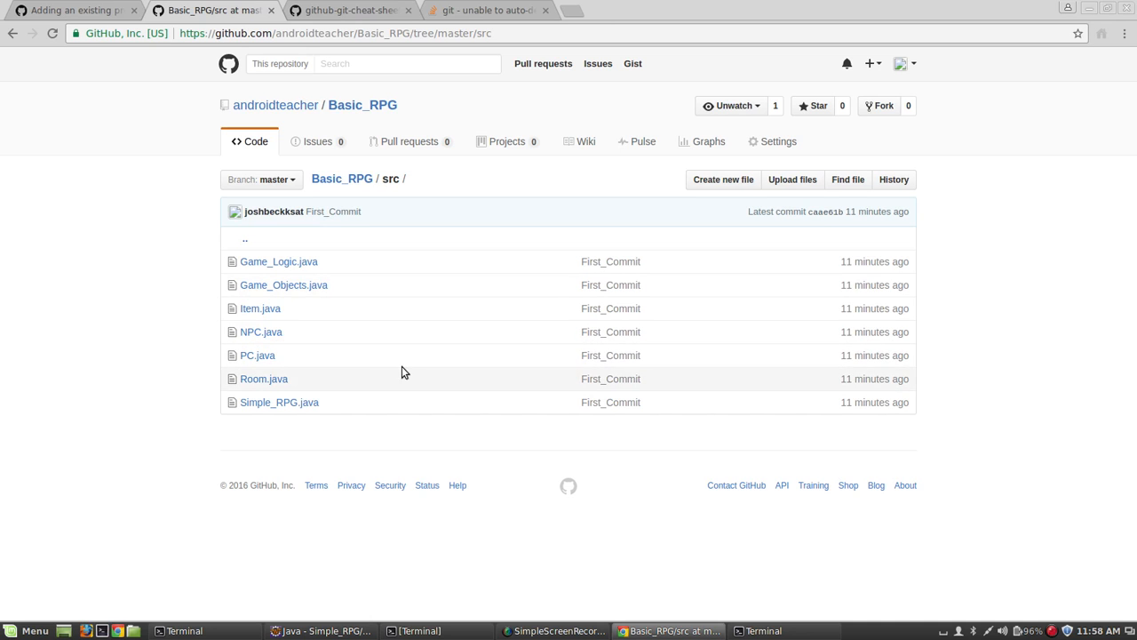
{"action": "left_click", "coordinate": [324, 630]}
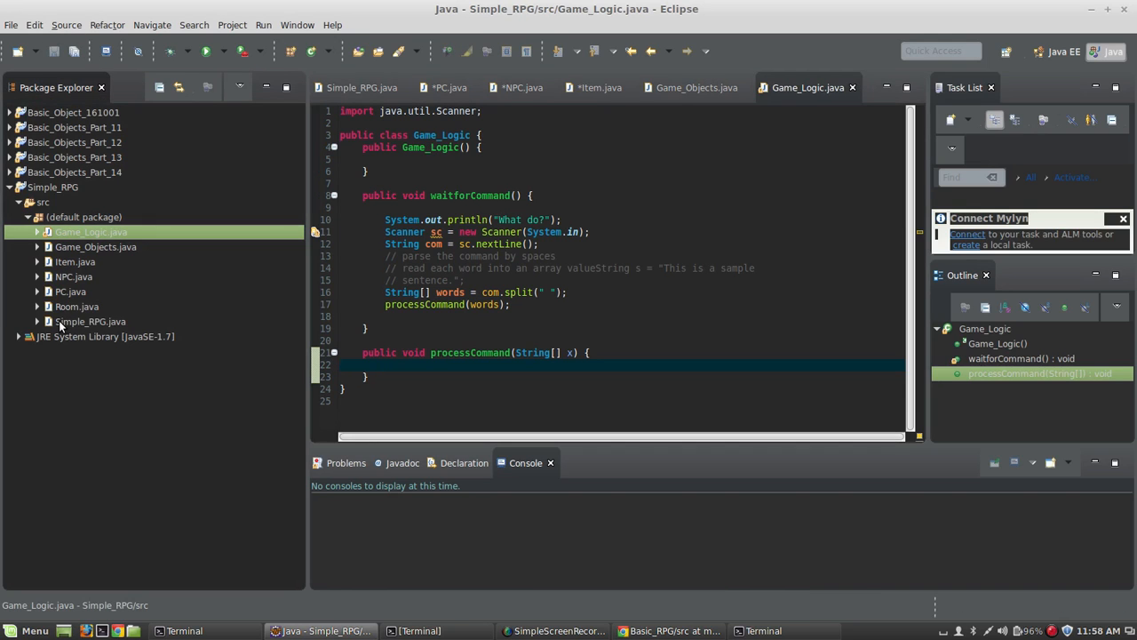
Show Simple_RPG.java, review main's while(true) game_loop call, and add a blank line above it.
{"action": "left_click", "coordinate": [90, 321]}
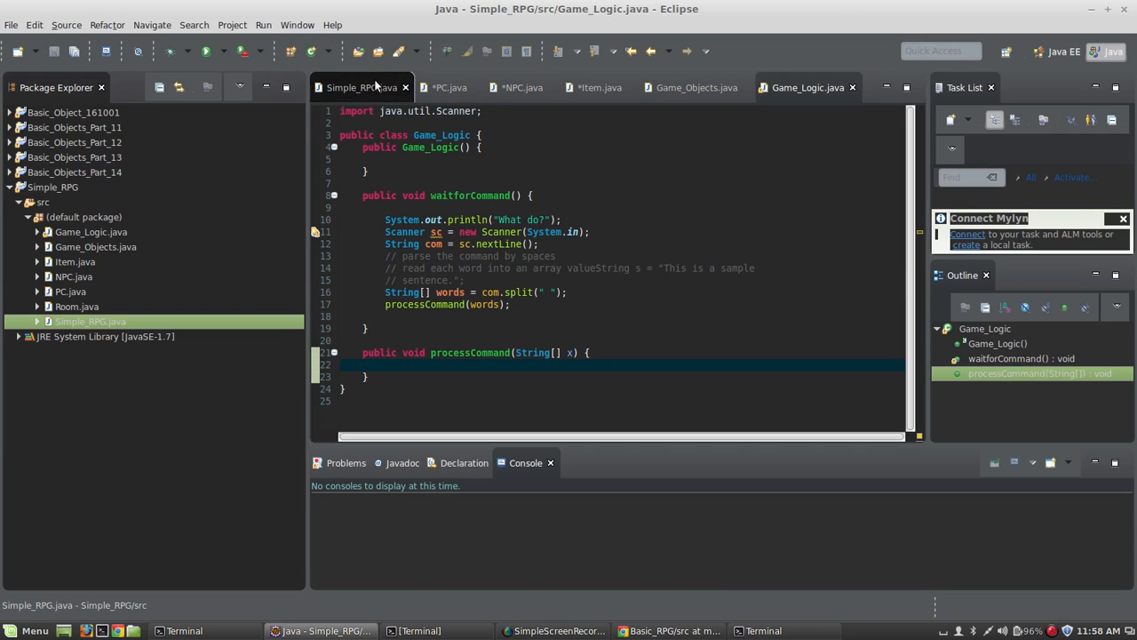
{"action": "left_click", "coordinate": [362, 87]}
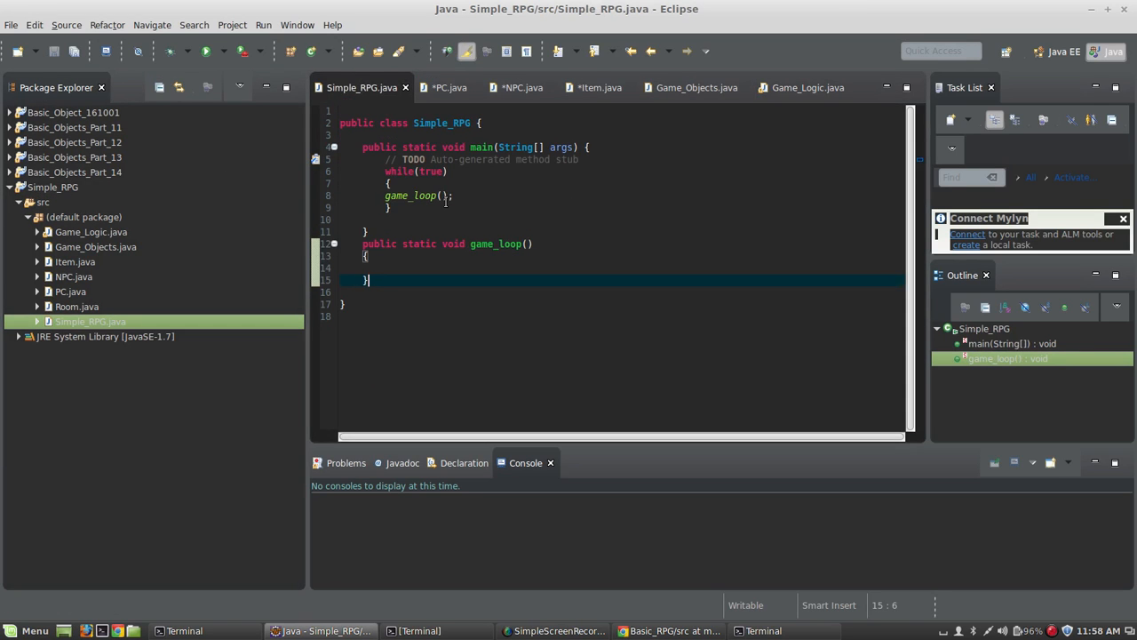
{"action": "left_click", "coordinate": [444, 196]}
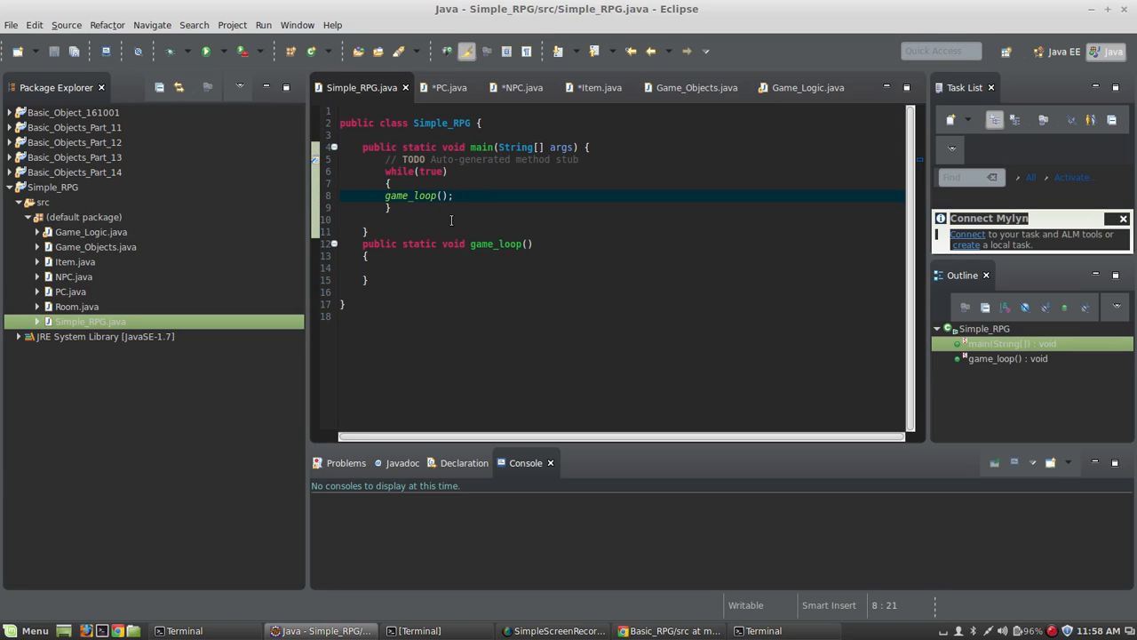
{"action": "left_click", "coordinate": [404, 171]}
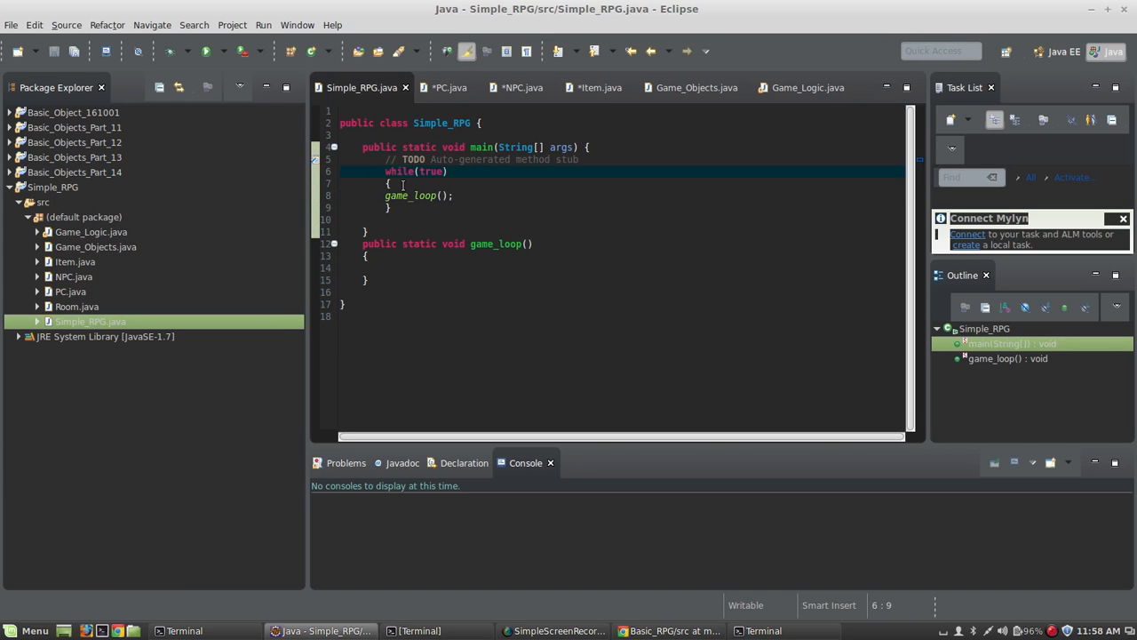
{"action": "key", "text": "Return"}
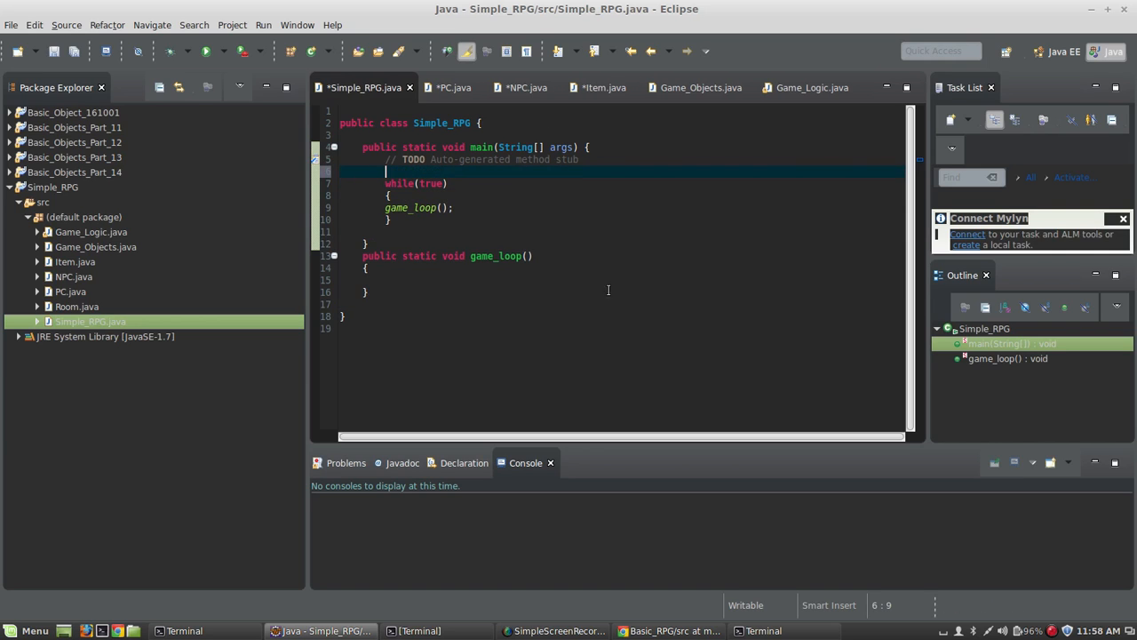
{"action": "mouse_move", "coordinate": [464, 240]}
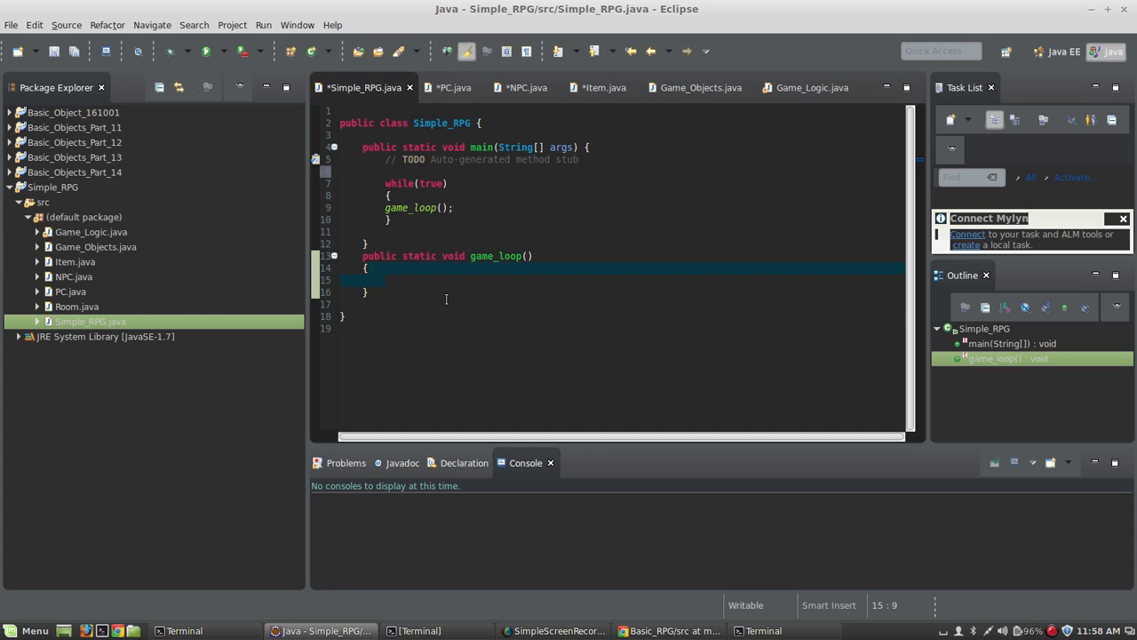
{"action": "mouse_move", "coordinate": [480, 280]}
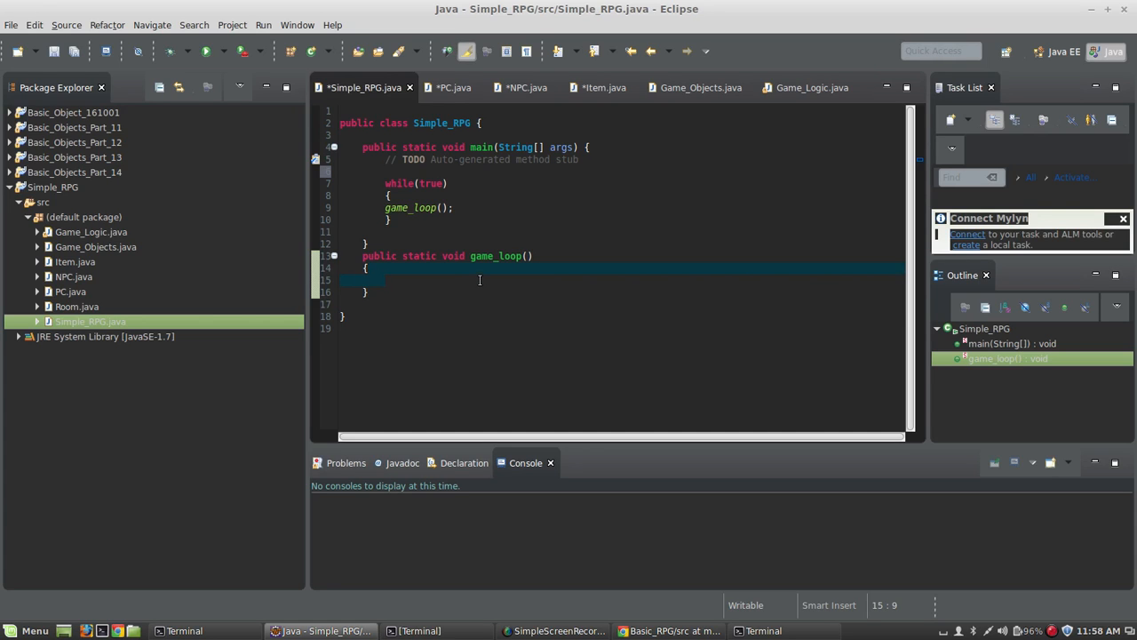
View PC.java and review its name, hp and accuracy field declarations.
{"action": "left_click", "coordinate": [453, 87]}
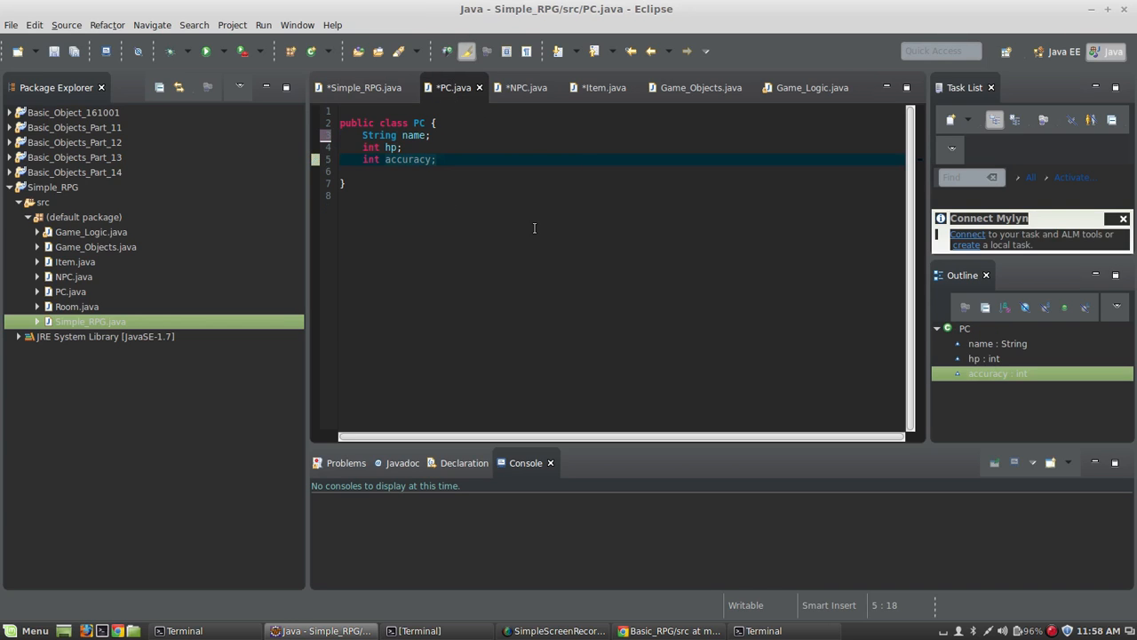
{"action": "left_click", "coordinate": [419, 135]}
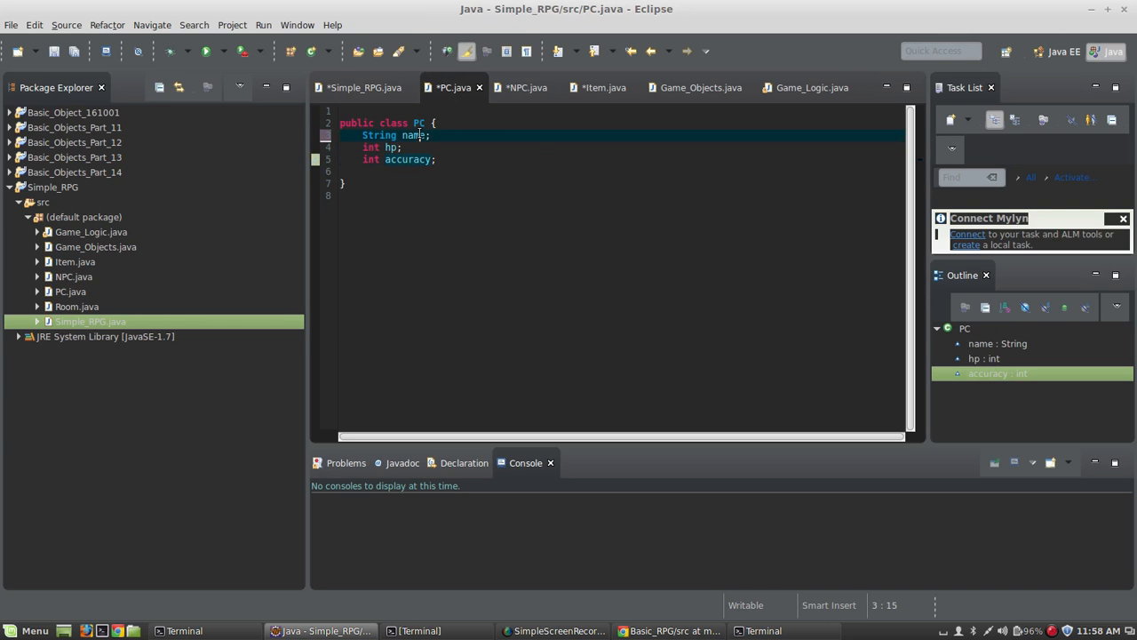
{"action": "left_click", "coordinate": [403, 148]}
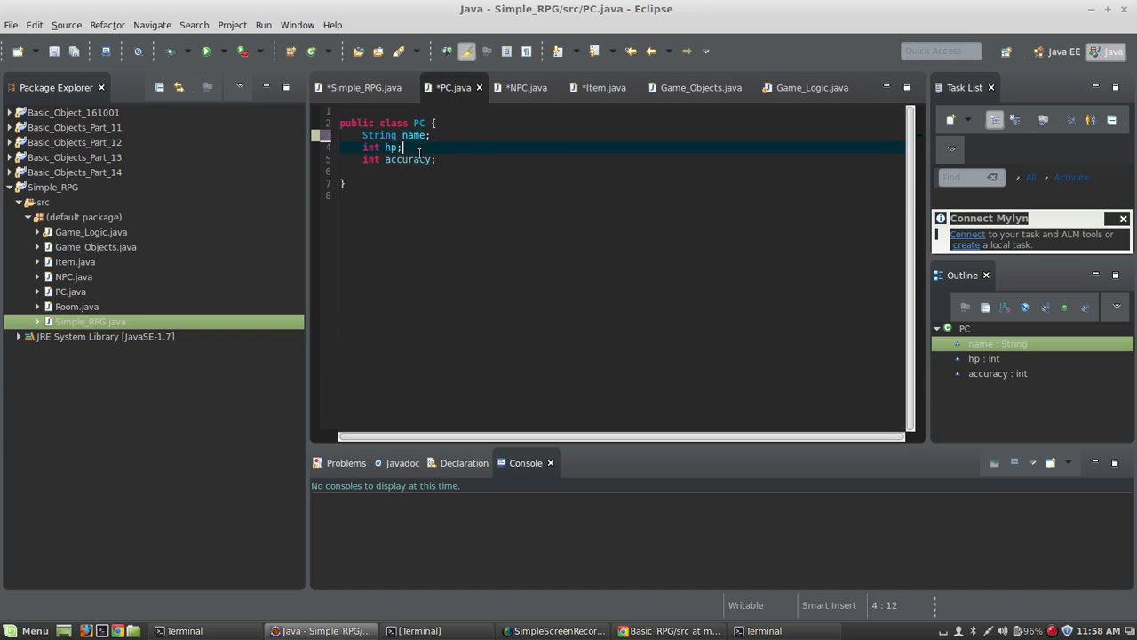
{"action": "left_click", "coordinate": [436, 159]}
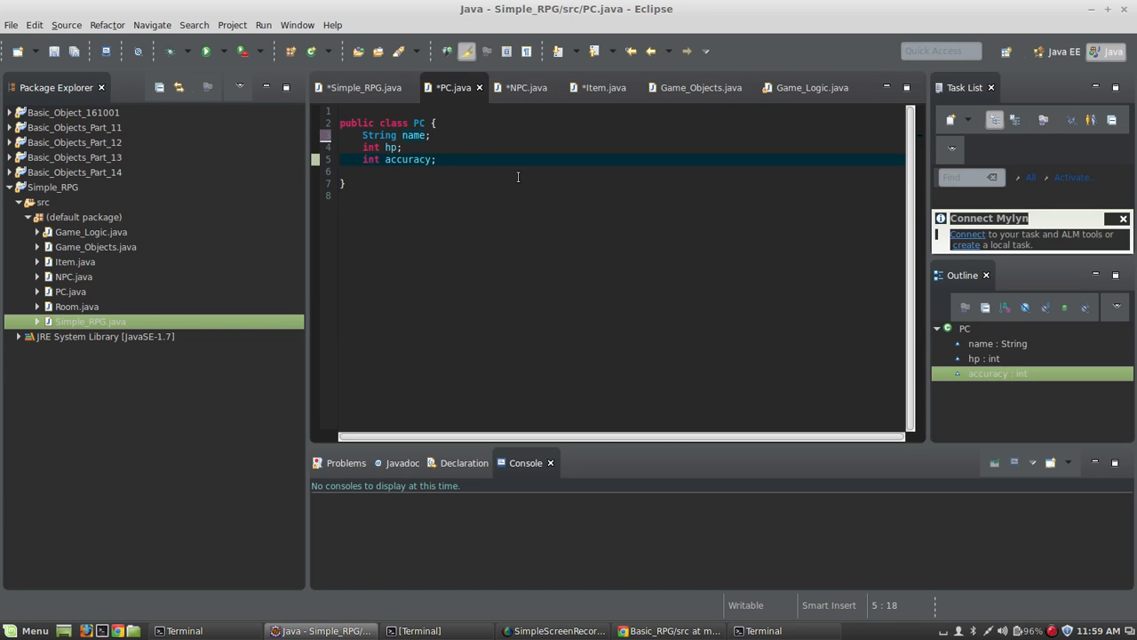
{"action": "mouse_move", "coordinate": [409, 162]}
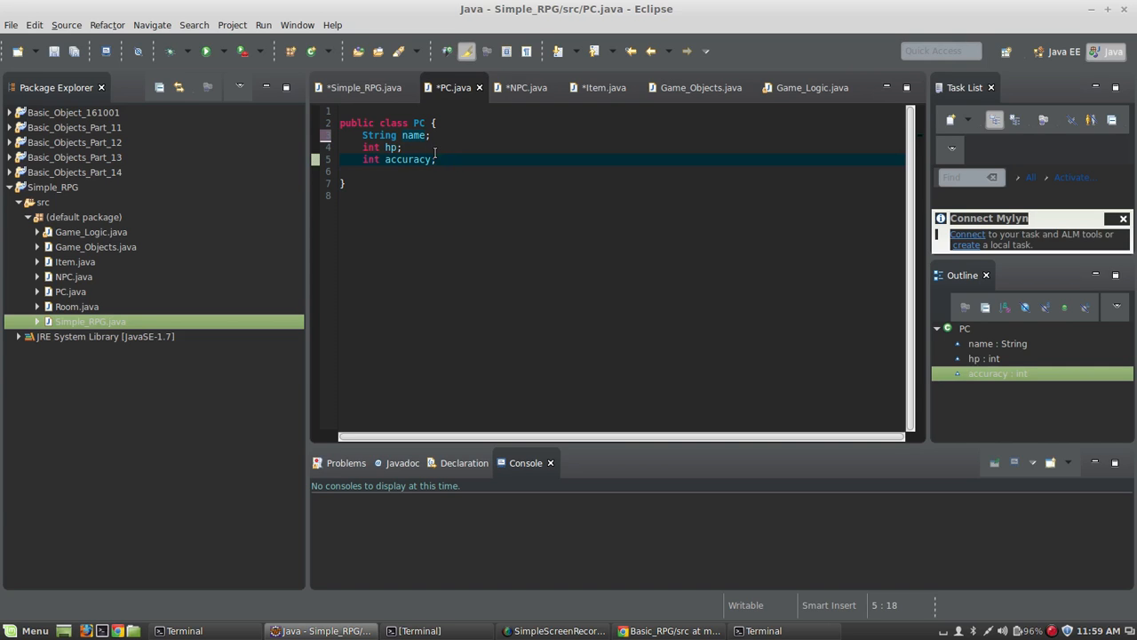
{"action": "mouse_move", "coordinate": [674, 192]}
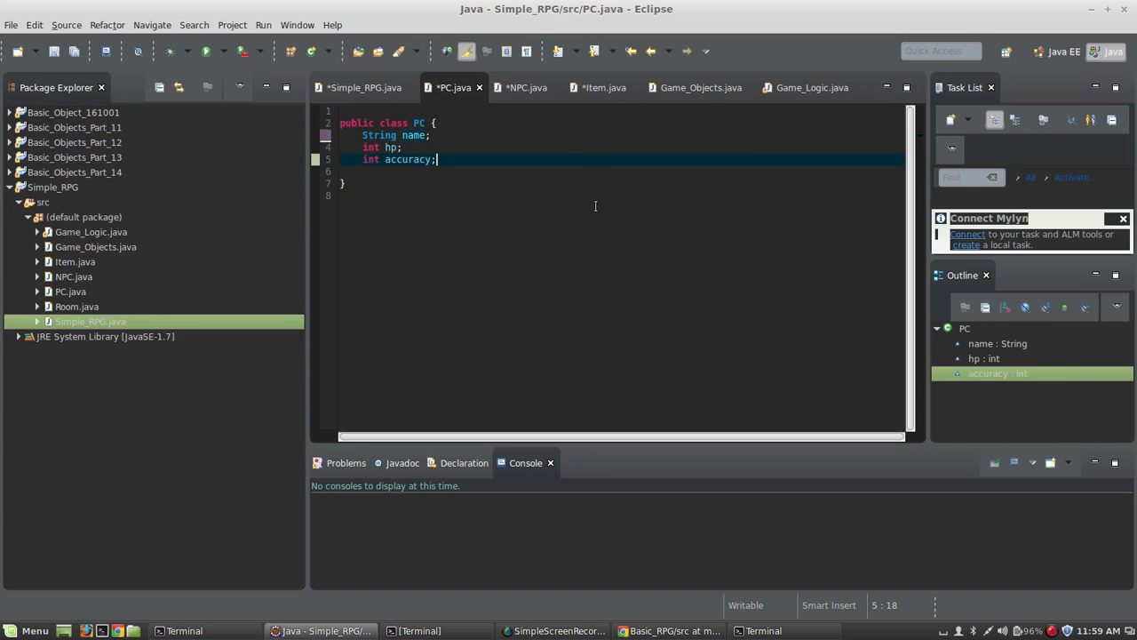
{"action": "mouse_move", "coordinate": [526, 87]}
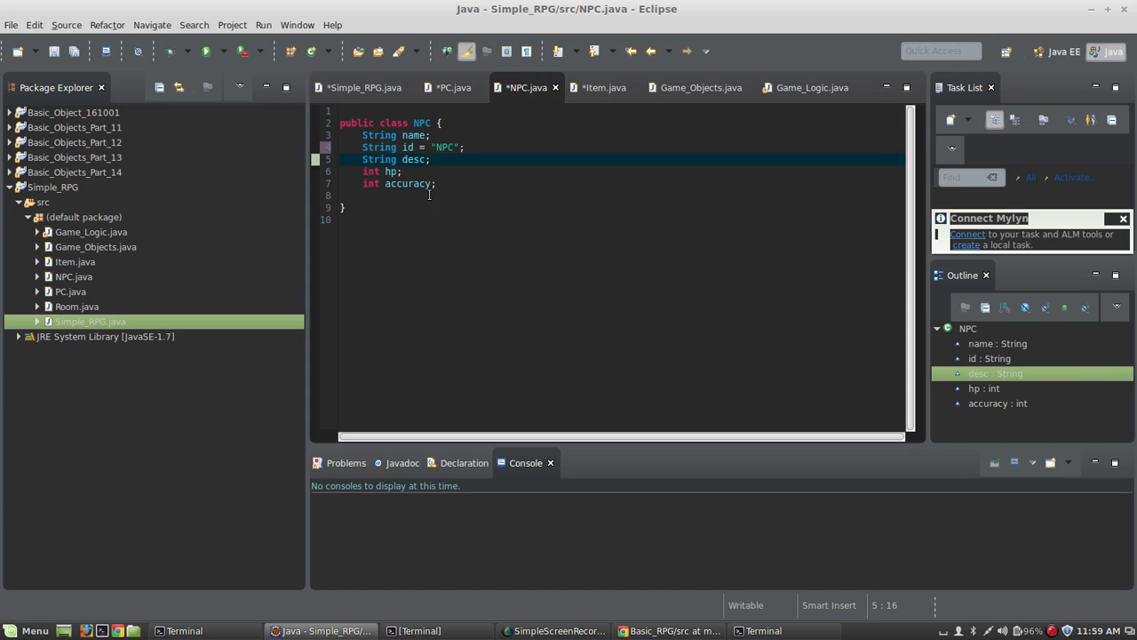
View NPC.java and review its name, id "NPC", desc, hp and accuracy fields.
{"action": "left_click", "coordinate": [411, 147]}
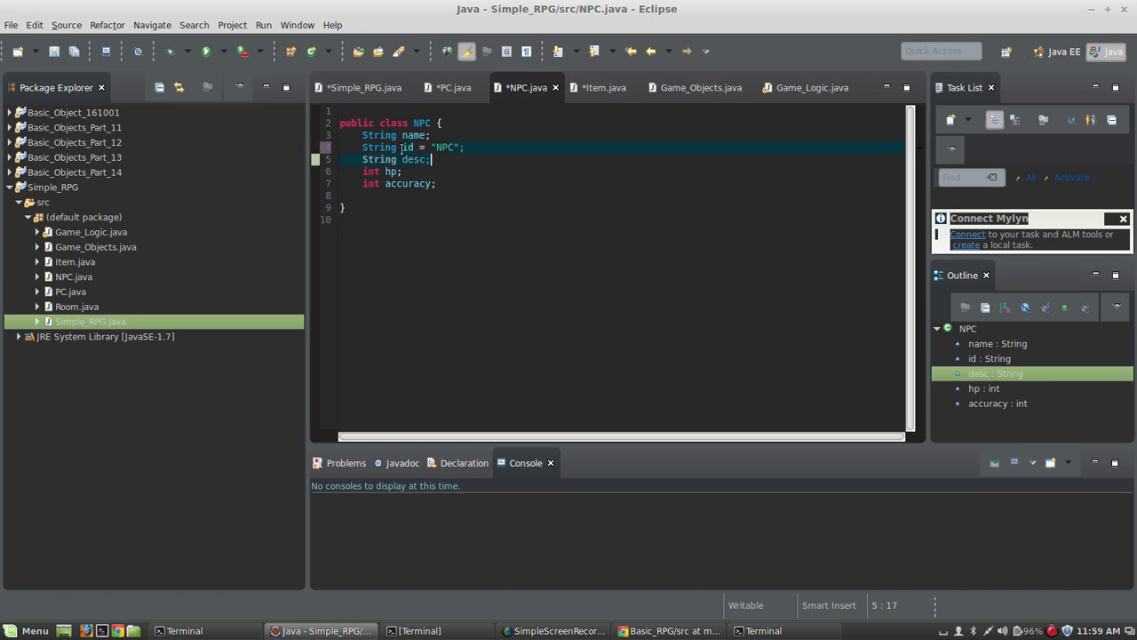
{"action": "mouse_move", "coordinate": [604, 87]}
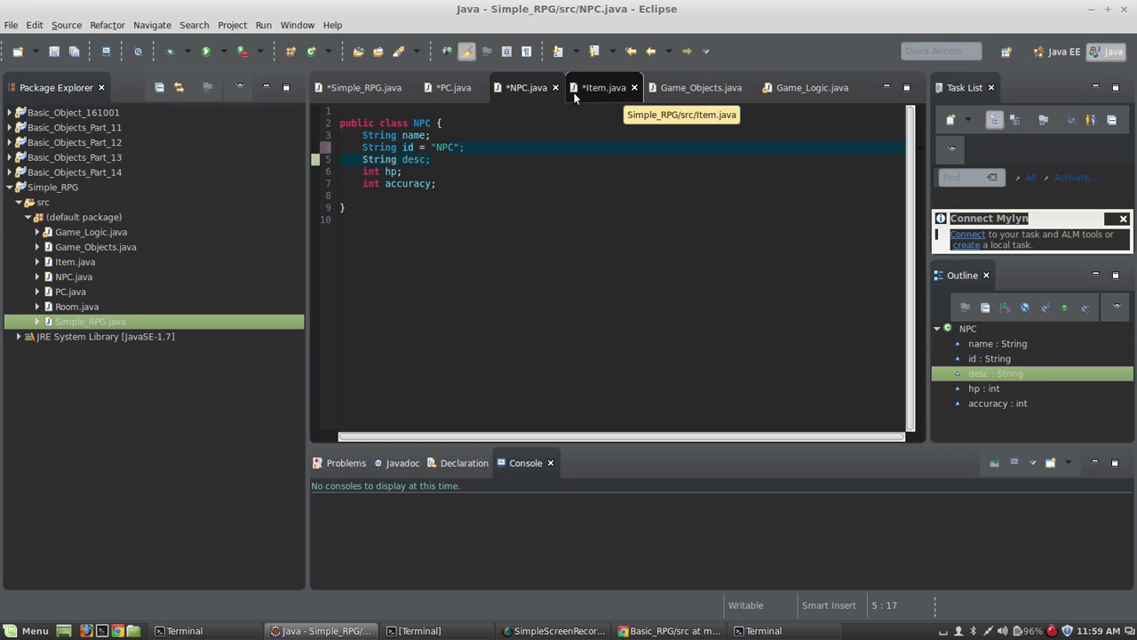
{"action": "left_click", "coordinate": [526, 87]}
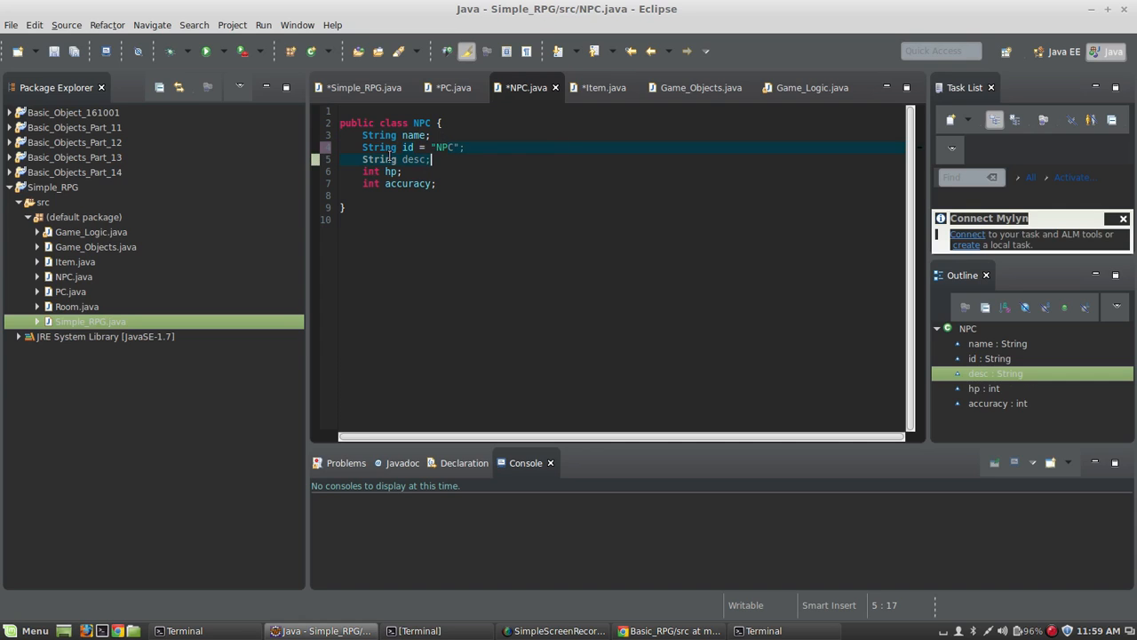
{"action": "left_click", "coordinate": [399, 159]}
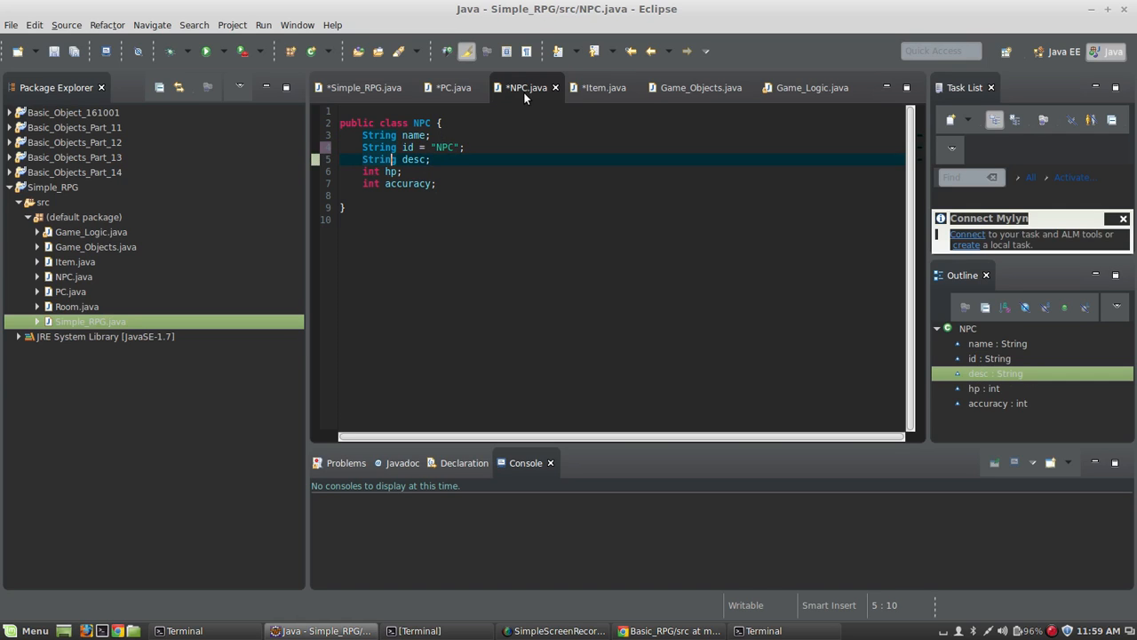
{"action": "mouse_move", "coordinate": [526, 88]}
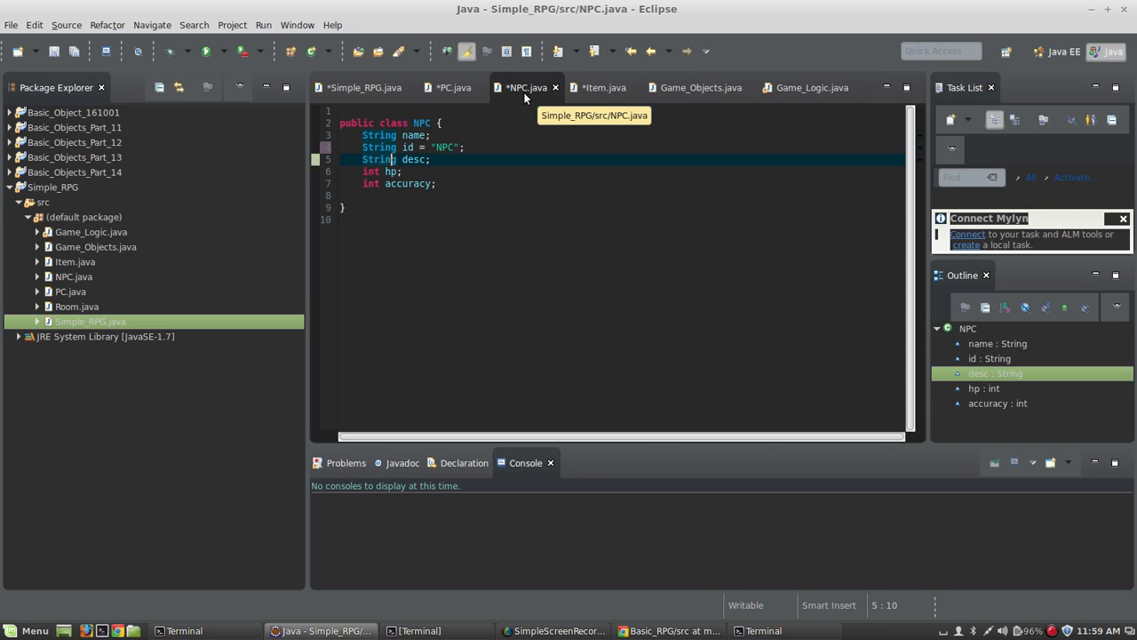
{"action": "mouse_move", "coordinate": [500, 119]}
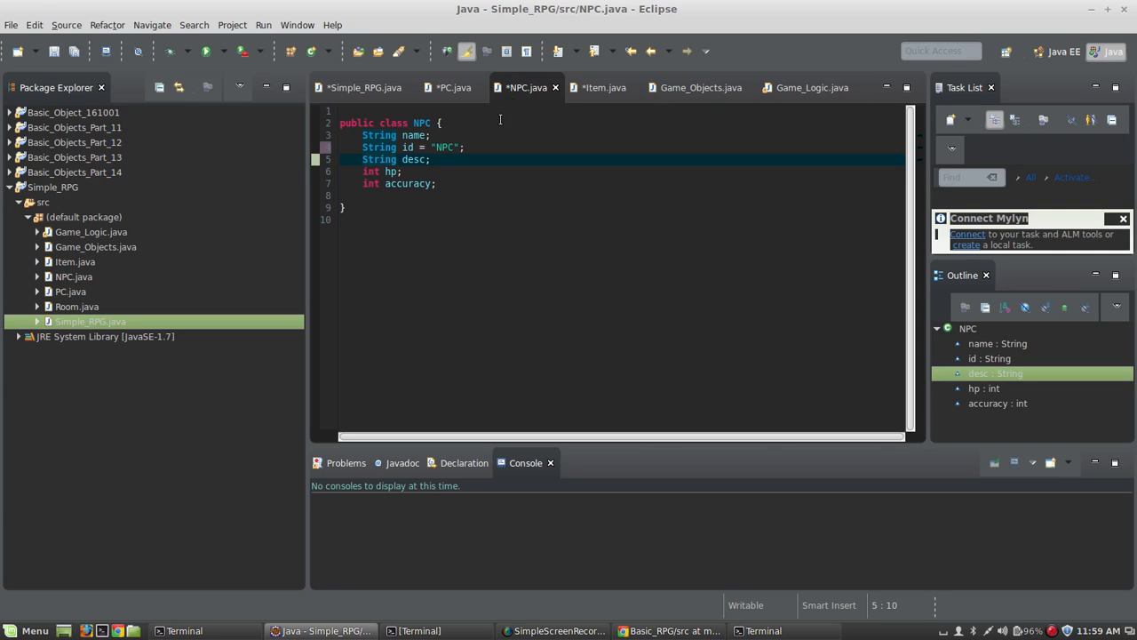
{"action": "left_click", "coordinate": [408, 146]}
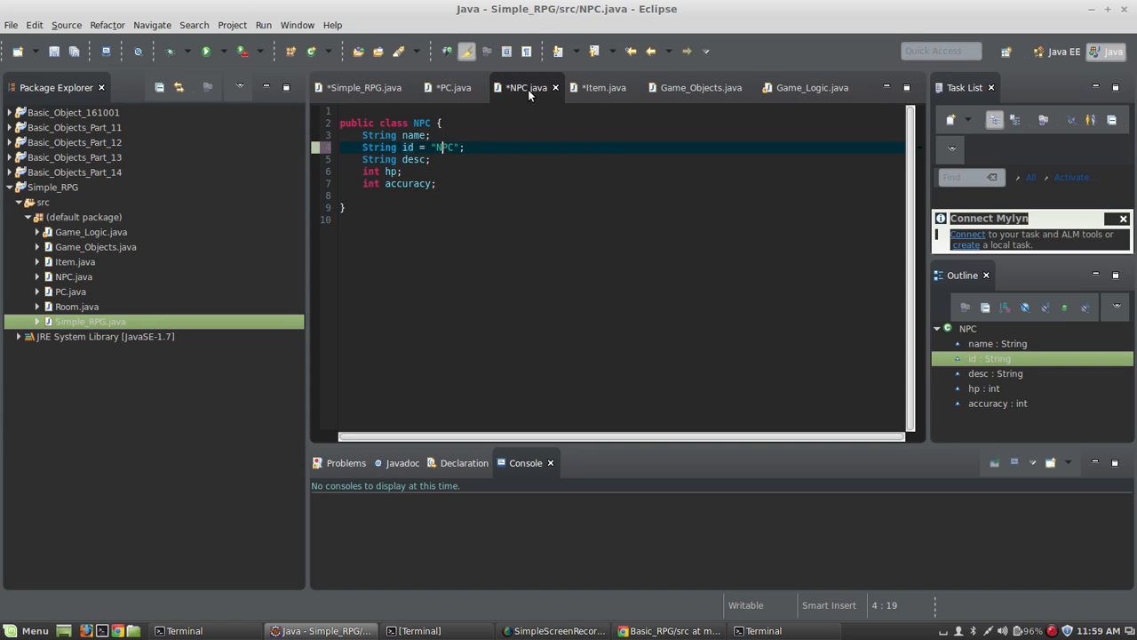
{"action": "left_click", "coordinate": [431, 159]}
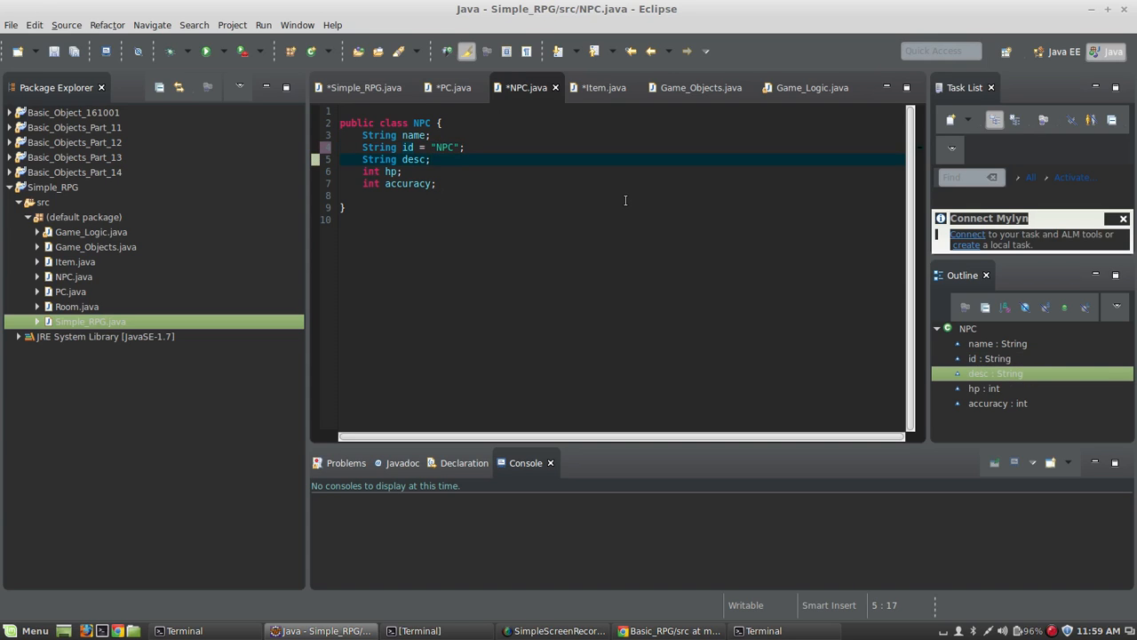
{"action": "left_click", "coordinate": [432, 159]}
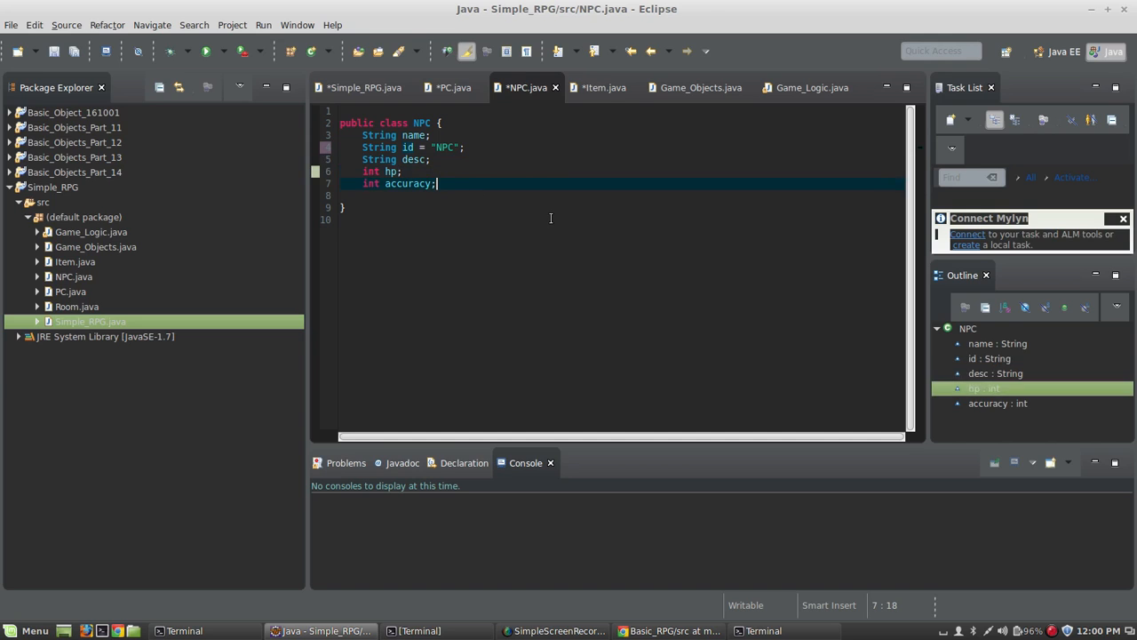
Show Item.java and review its name, id, desc, isWearable = false and wearloc fields.
{"action": "left_click", "coordinate": [605, 88]}
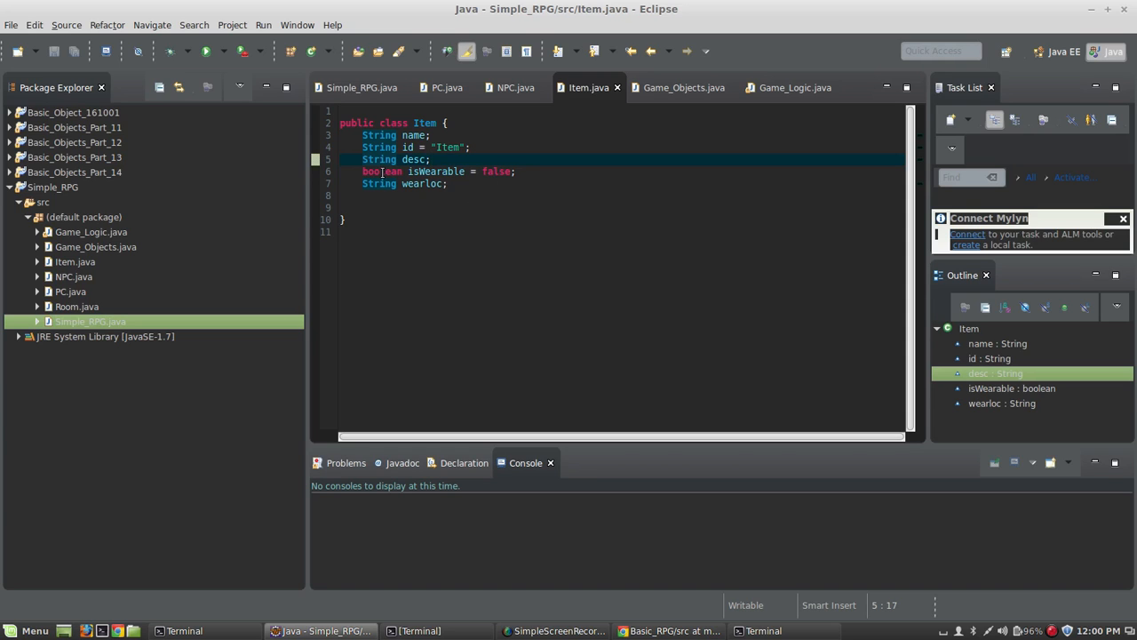
{"action": "left_click", "coordinate": [417, 171]}
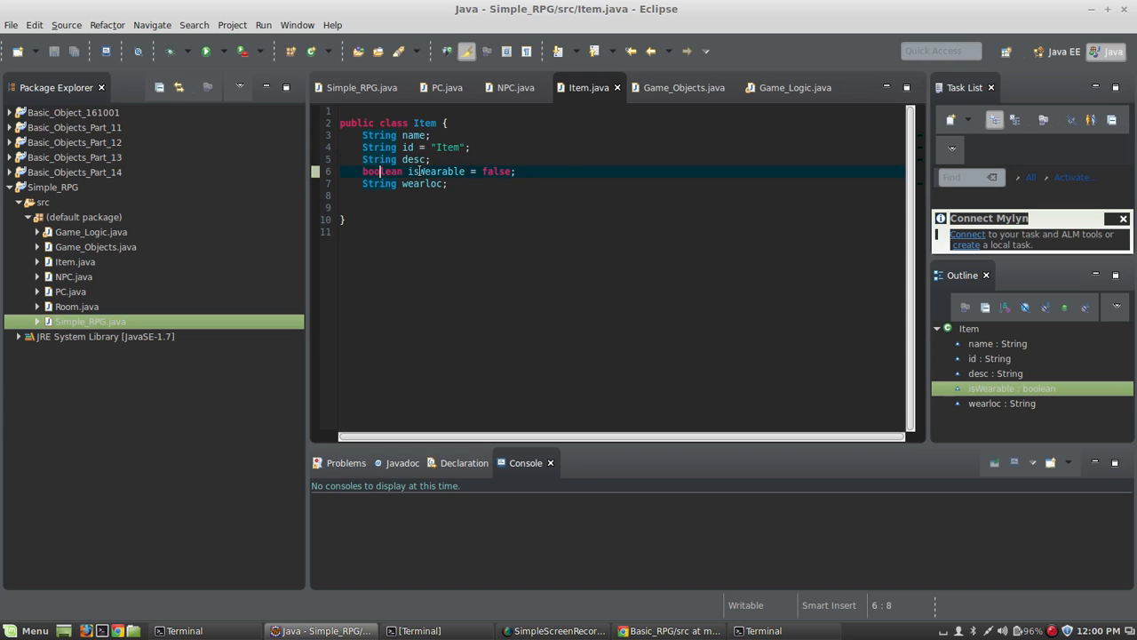
{"action": "left_click", "coordinate": [540, 217]}
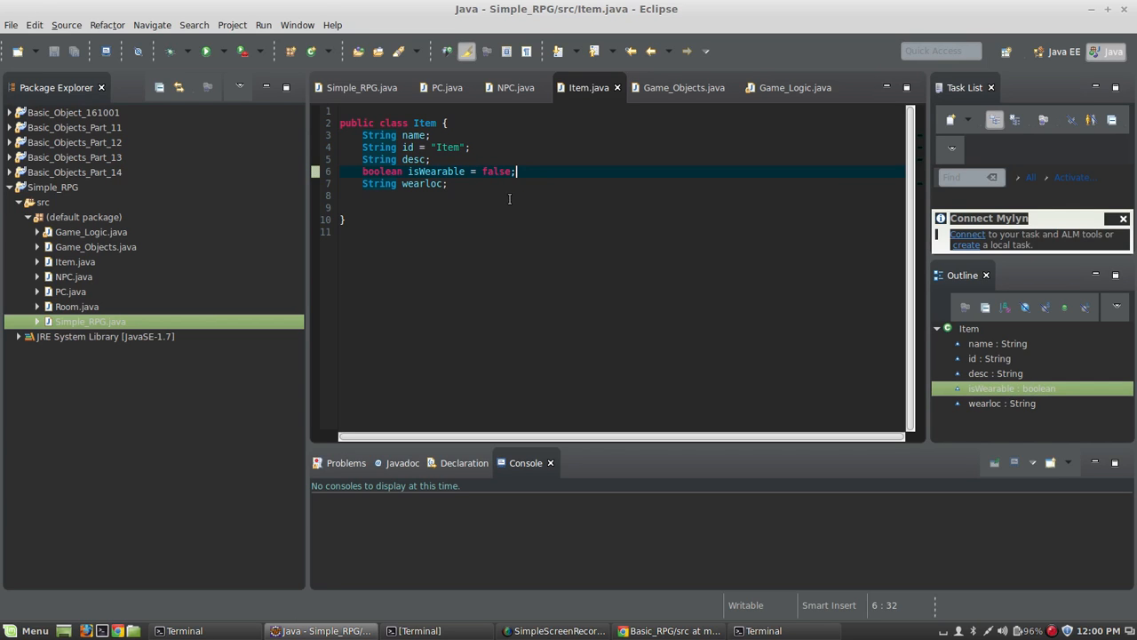
{"action": "mouse_move", "coordinate": [378, 183]}
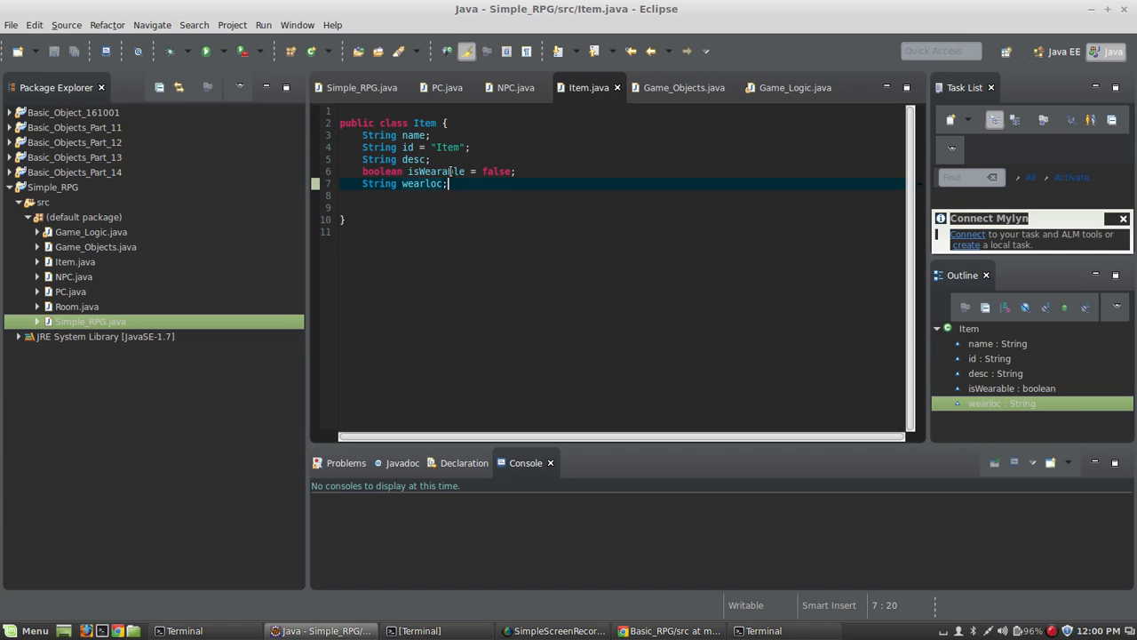
{"action": "mouse_move", "coordinate": [429, 172]}
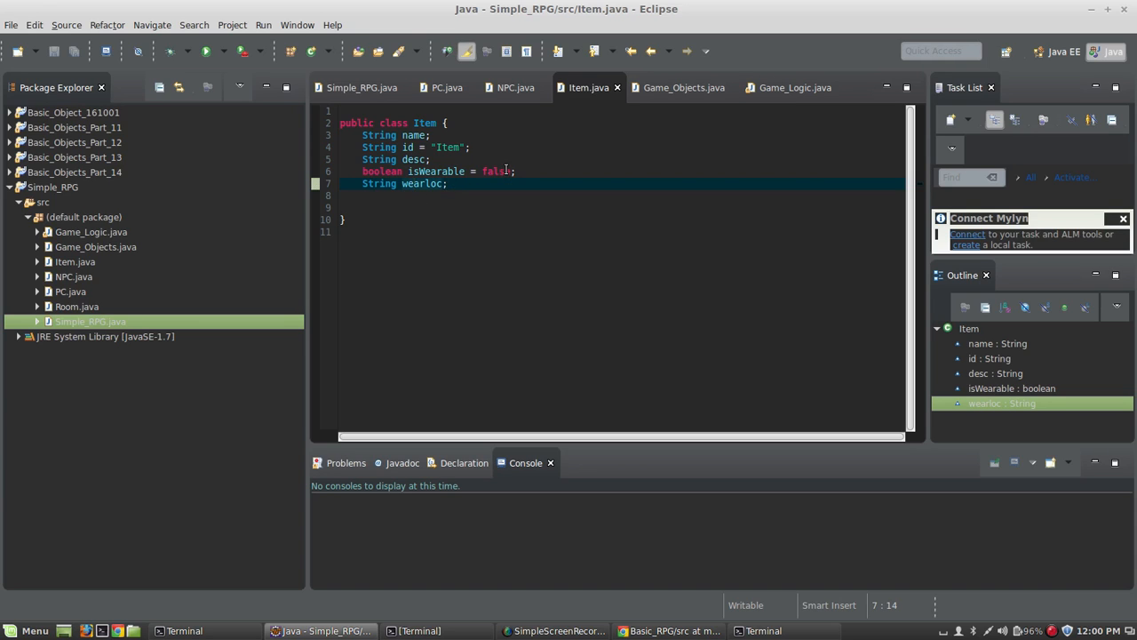
View Game_Objects.java, which holds only an empty public class declaration.
{"action": "left_click", "coordinate": [683, 87]}
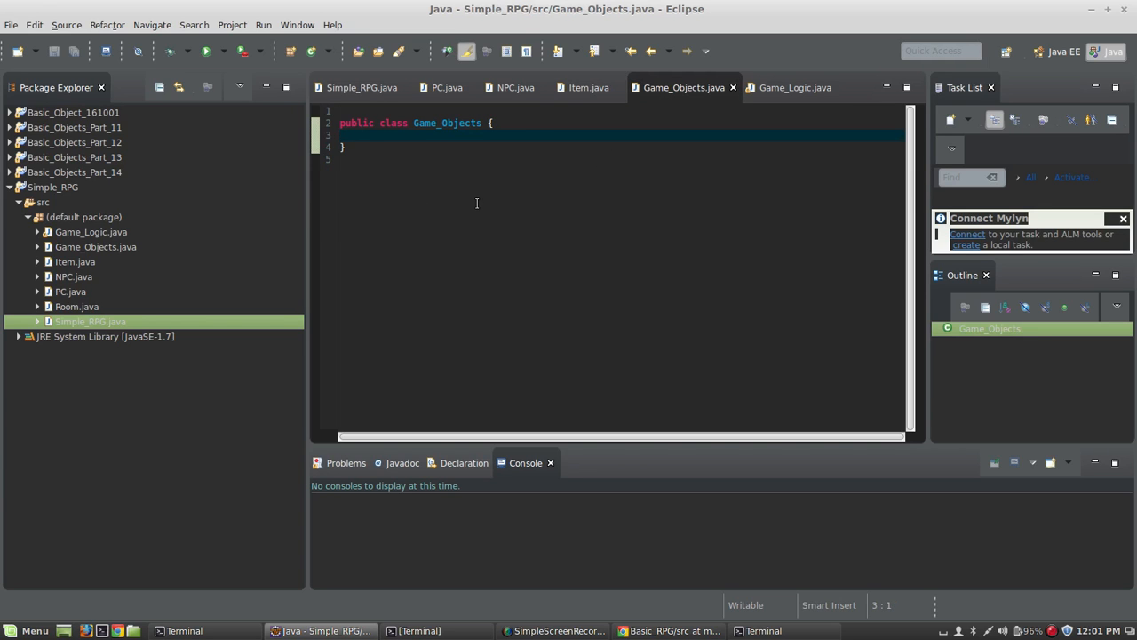
{"action": "left_click", "coordinate": [366, 134]}
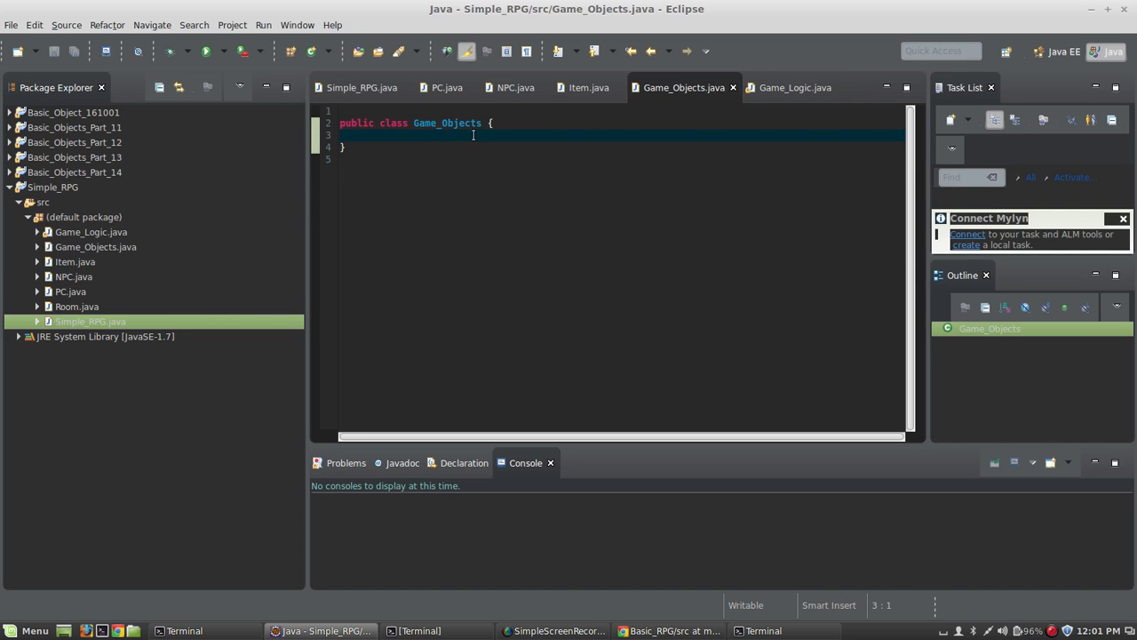
{"action": "left_click", "coordinate": [446, 122]}
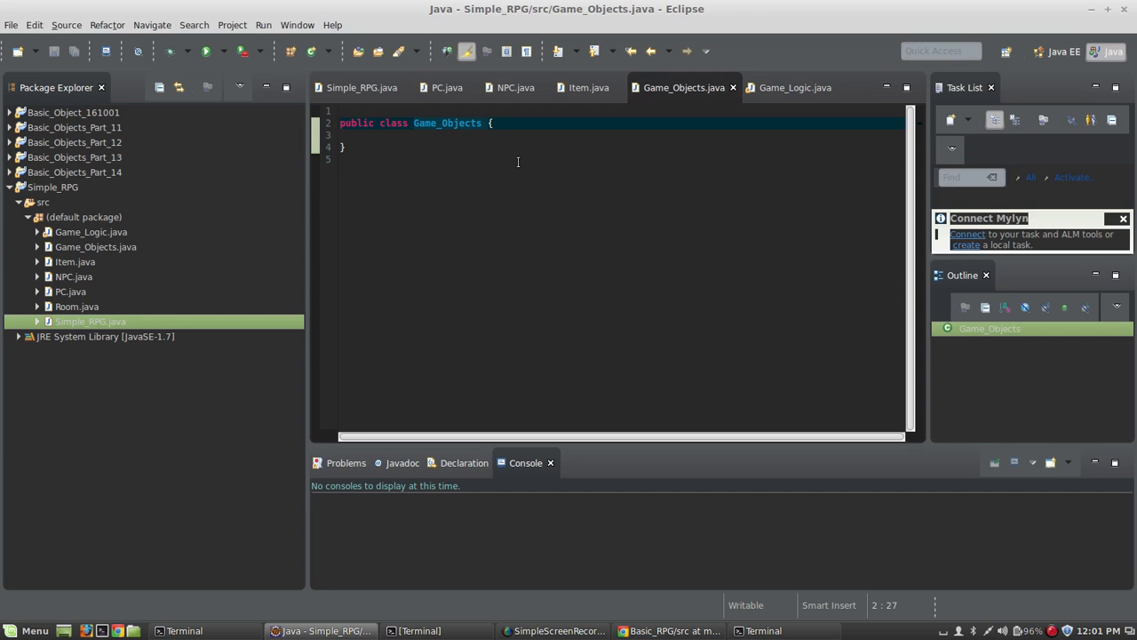
{"action": "mouse_move", "coordinate": [477, 162]}
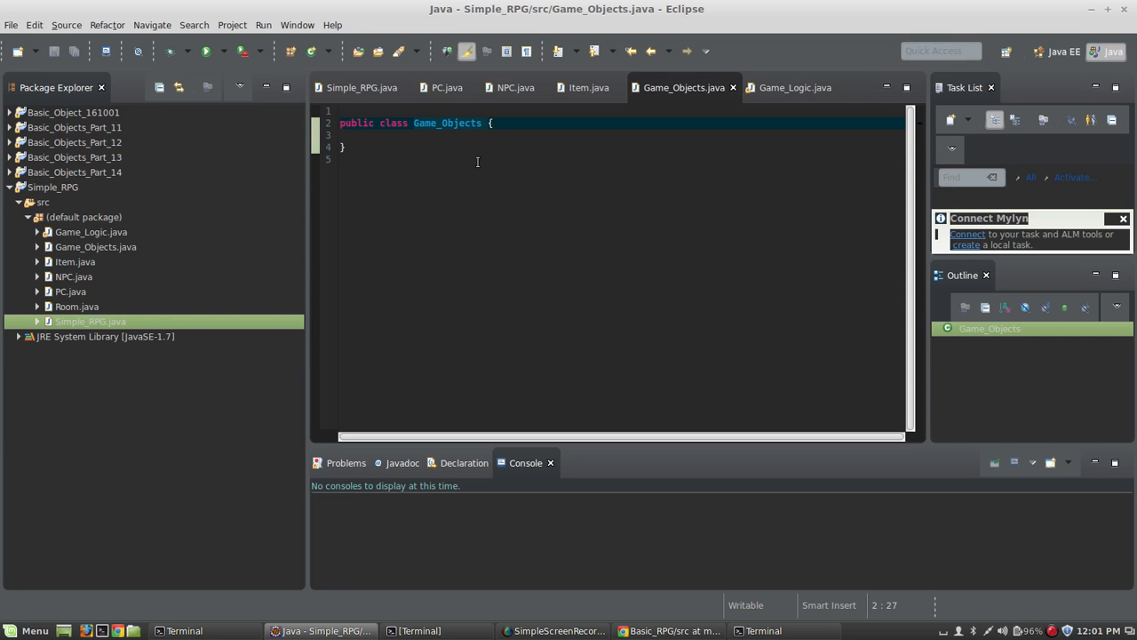
{"action": "left_click", "coordinate": [494, 123]}
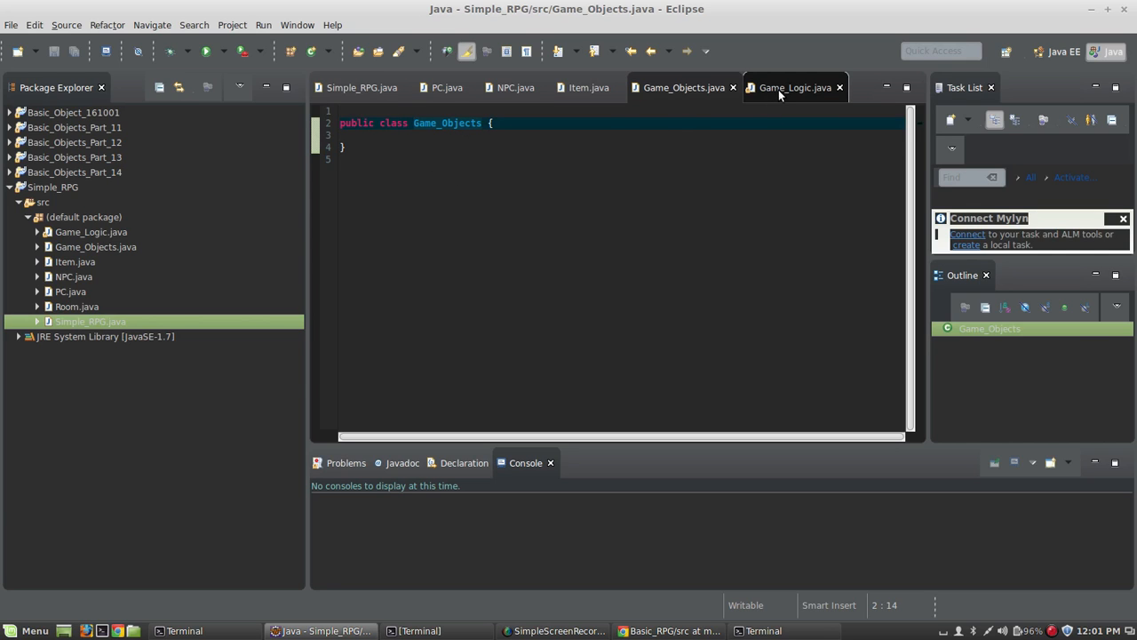
Walk through waitforCommand: prompt, Scanner, read line, split into words, call processCommand.
{"action": "left_click", "coordinate": [795, 87]}
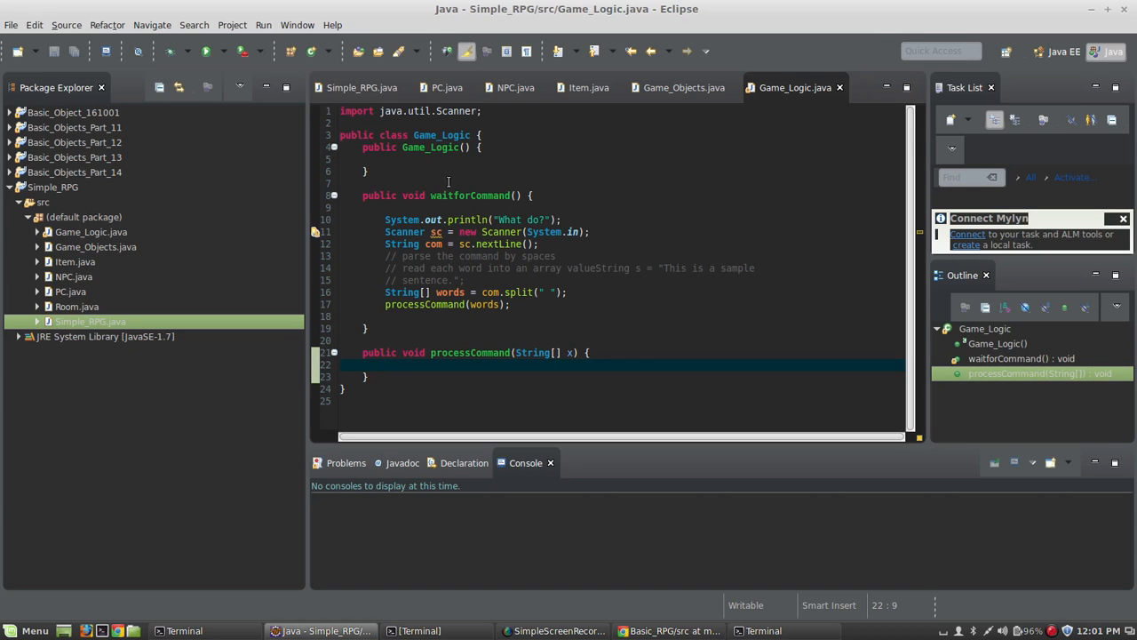
{"action": "left_click", "coordinate": [473, 196]}
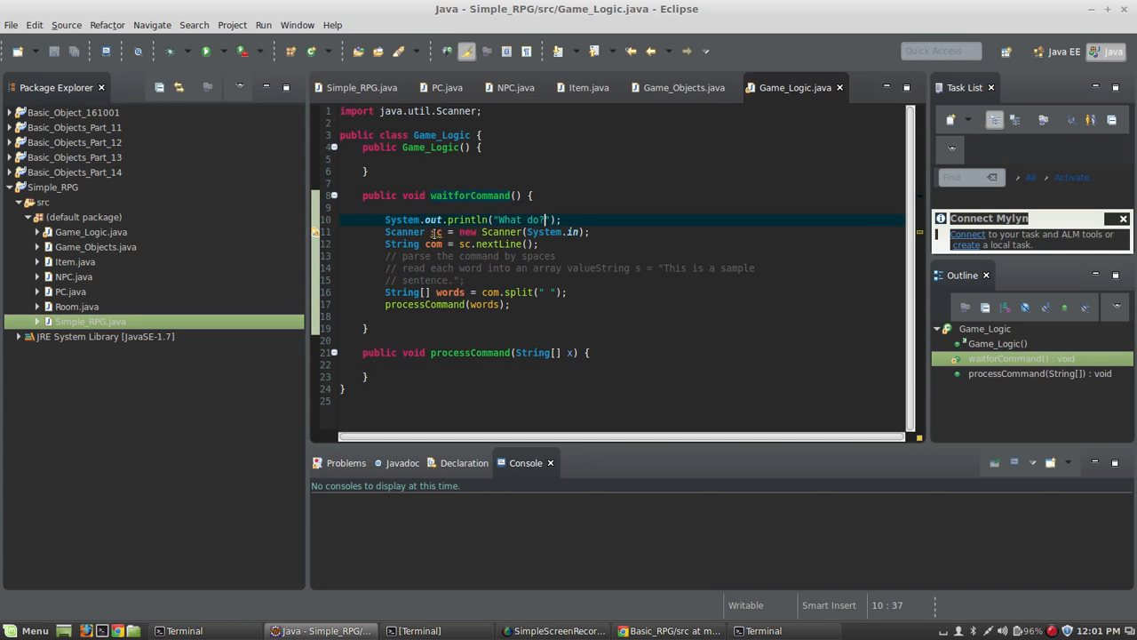
{"action": "left_click", "coordinate": [437, 232]}
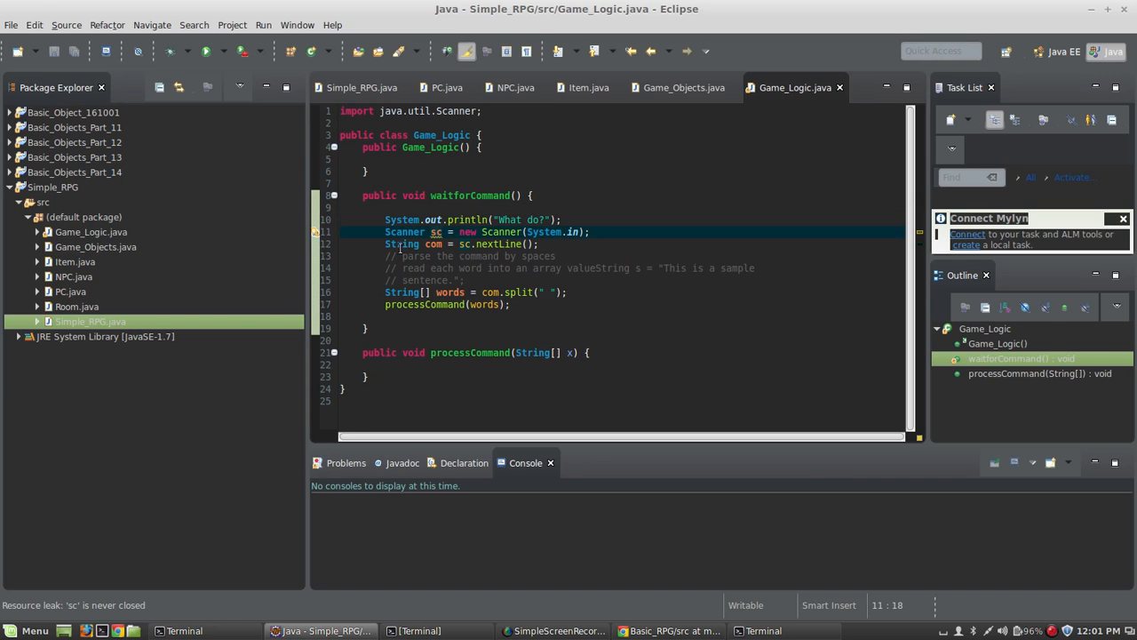
{"action": "left_click", "coordinate": [540, 244]}
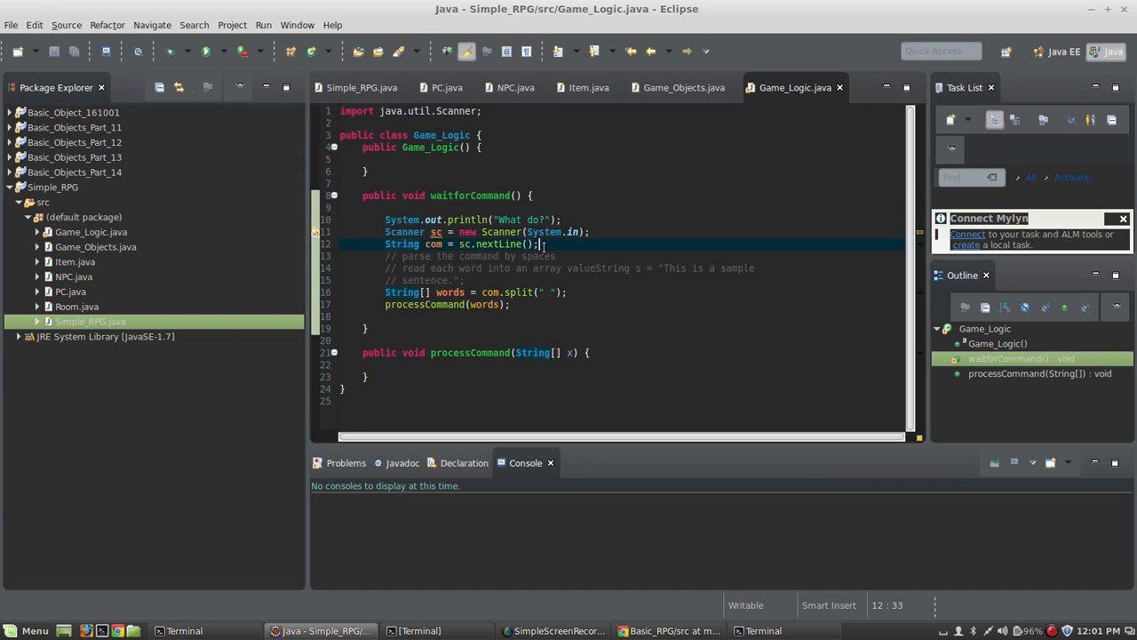
{"action": "left_click", "coordinate": [439, 243]}
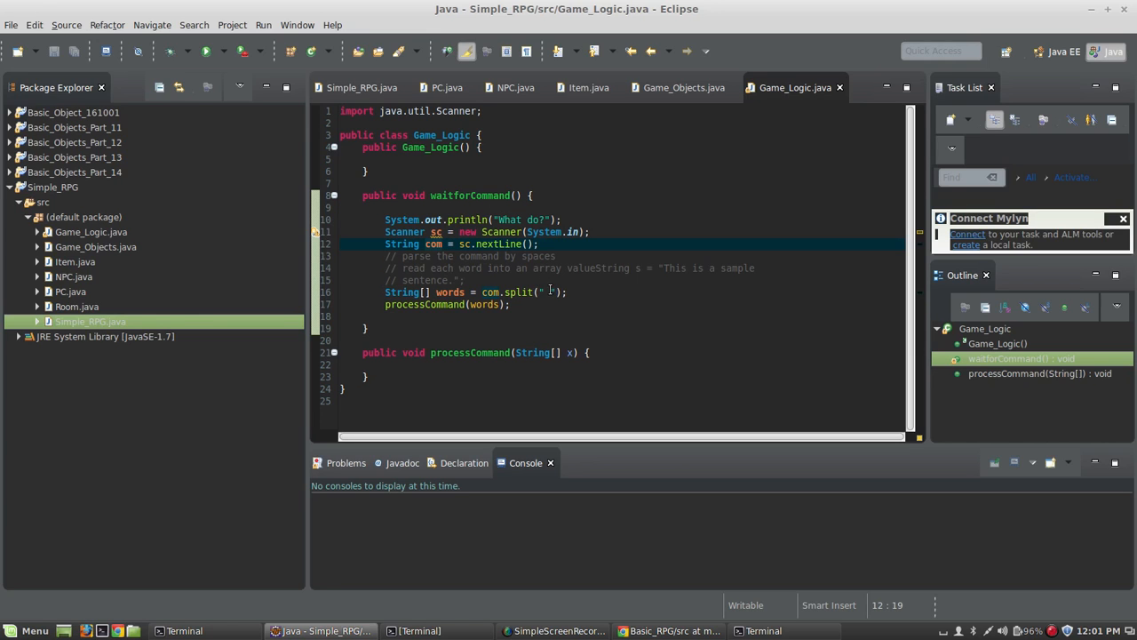
{"action": "left_click", "coordinate": [566, 291]}
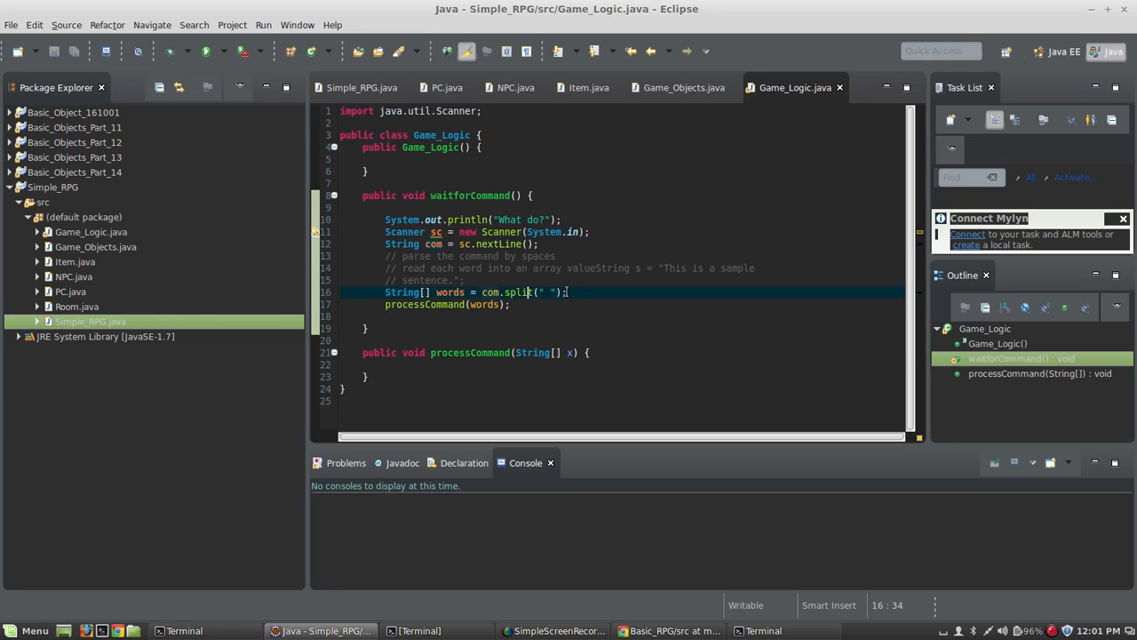
{"action": "left_click", "coordinate": [385, 291]}
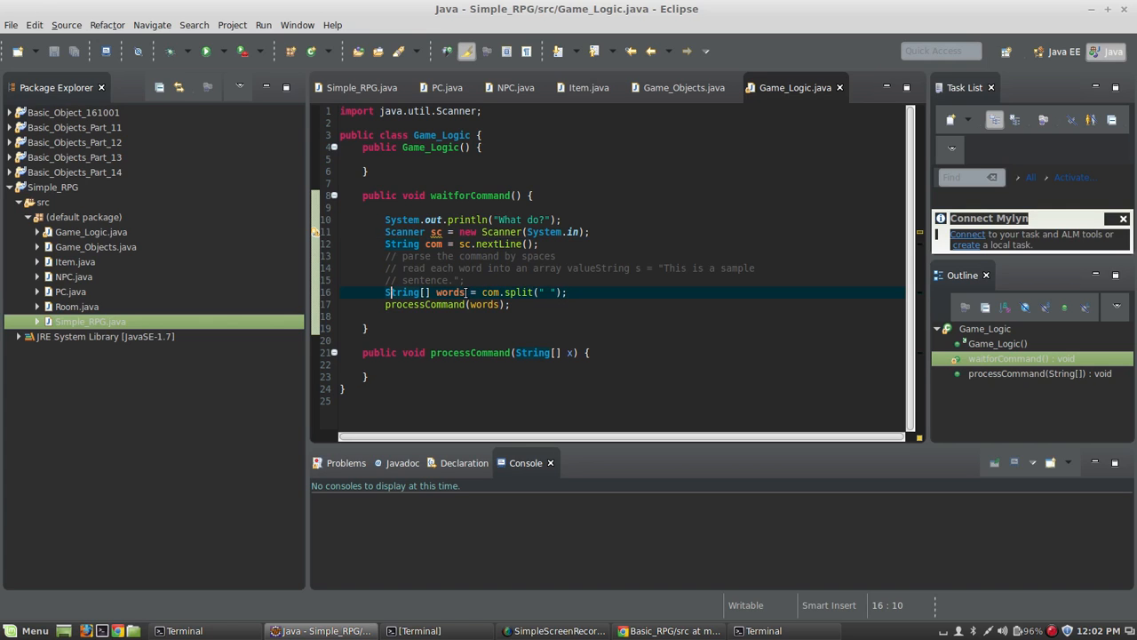
{"action": "left_click", "coordinate": [541, 292]}
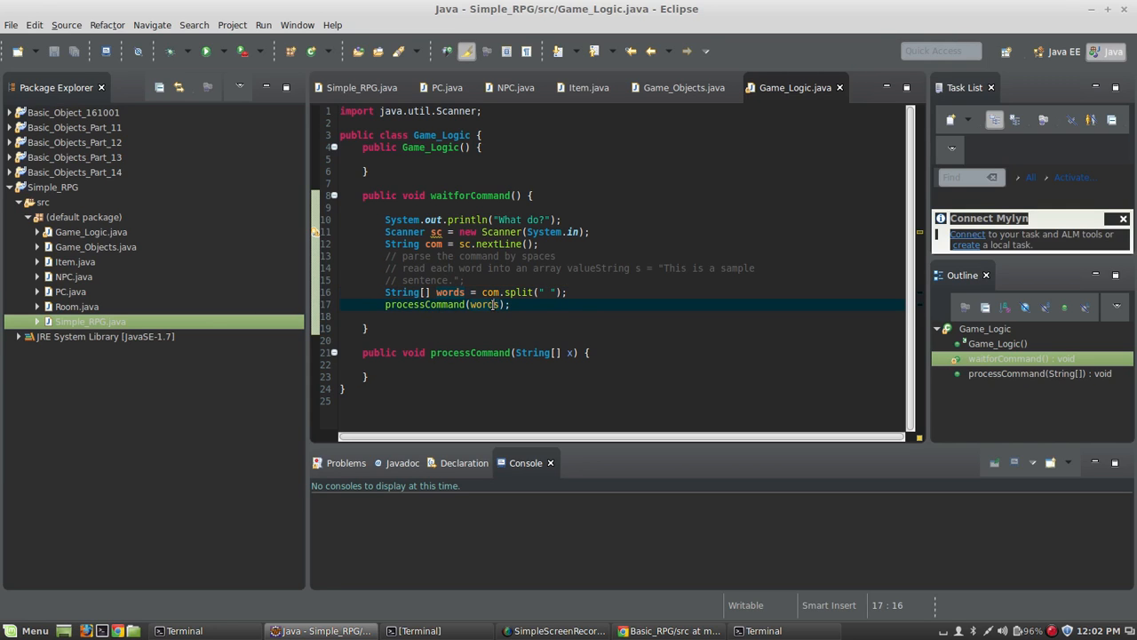
Insert a new blank line inside the processCommand(String[] x) method body.
{"action": "left_click", "coordinate": [566, 353]}
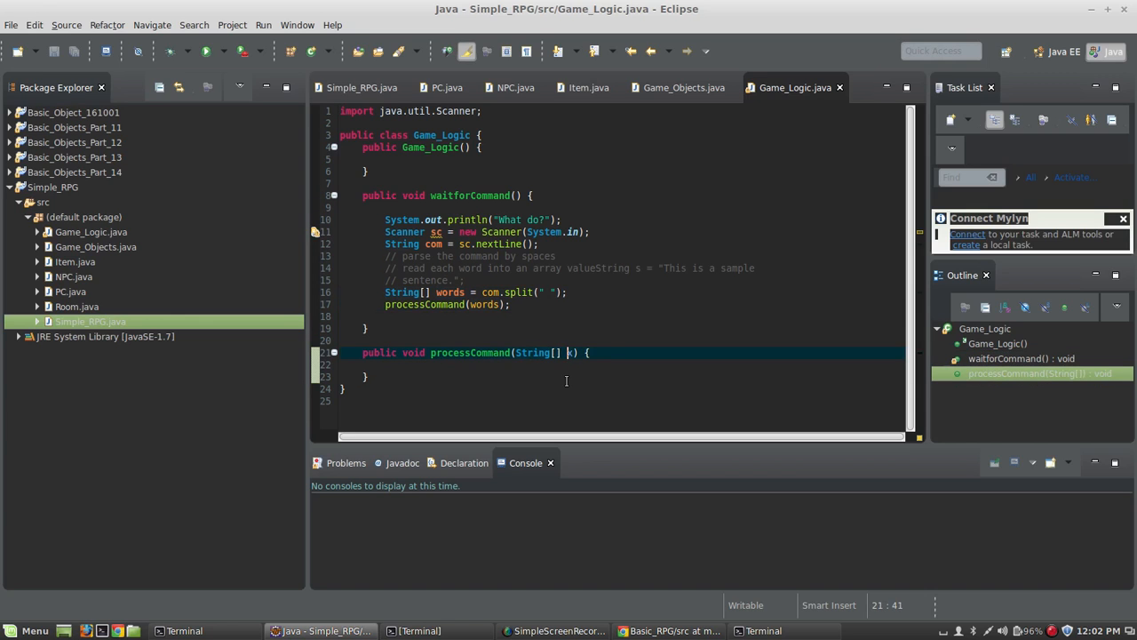
{"action": "type", "text": "x"}
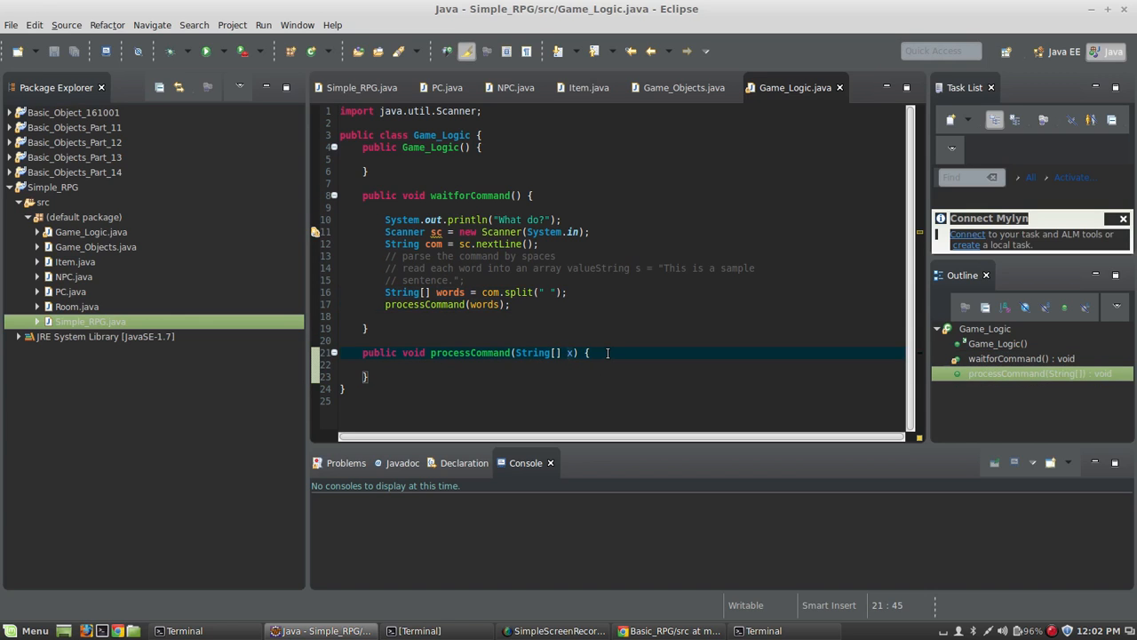
{"action": "key", "text": "Return"}
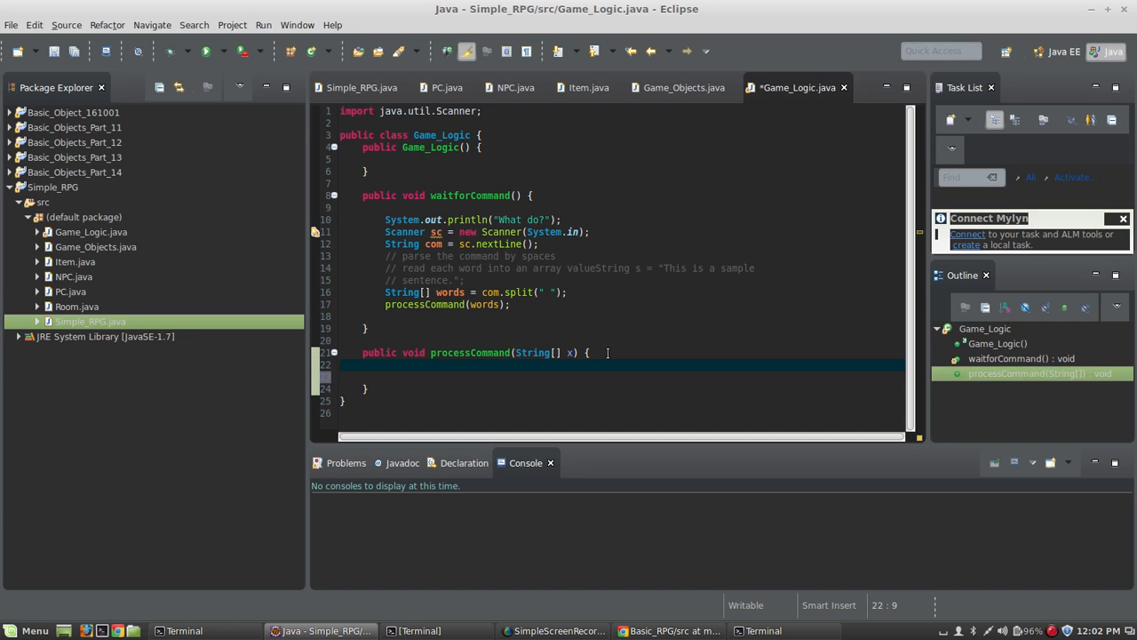
{"action": "mouse_move", "coordinate": [487, 353]}
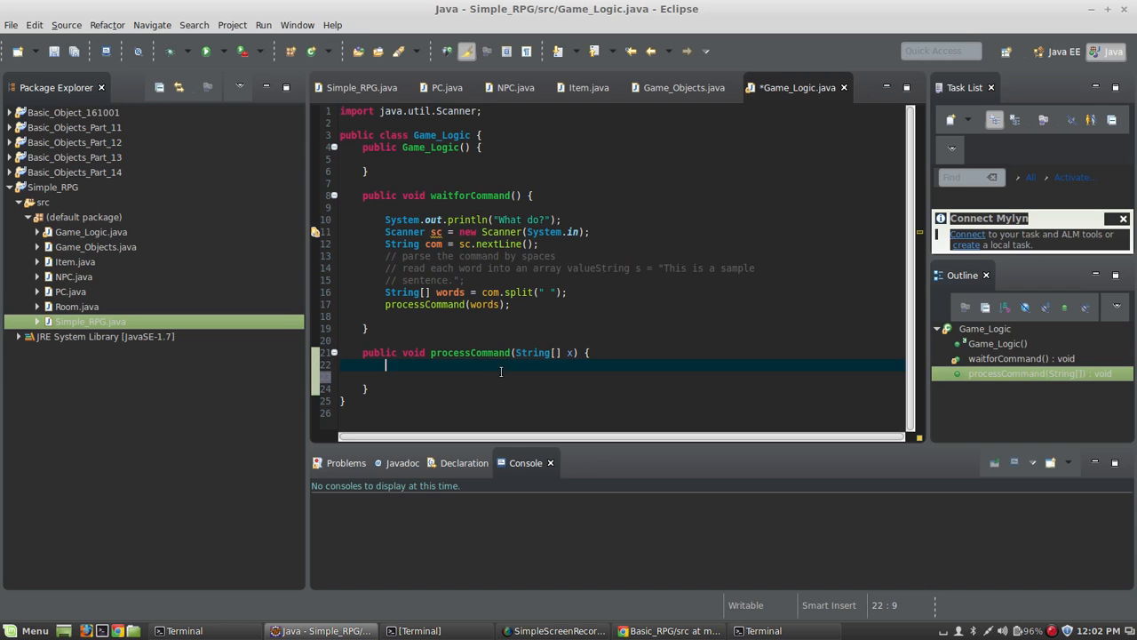
{"action": "mouse_move", "coordinate": [500, 414]}
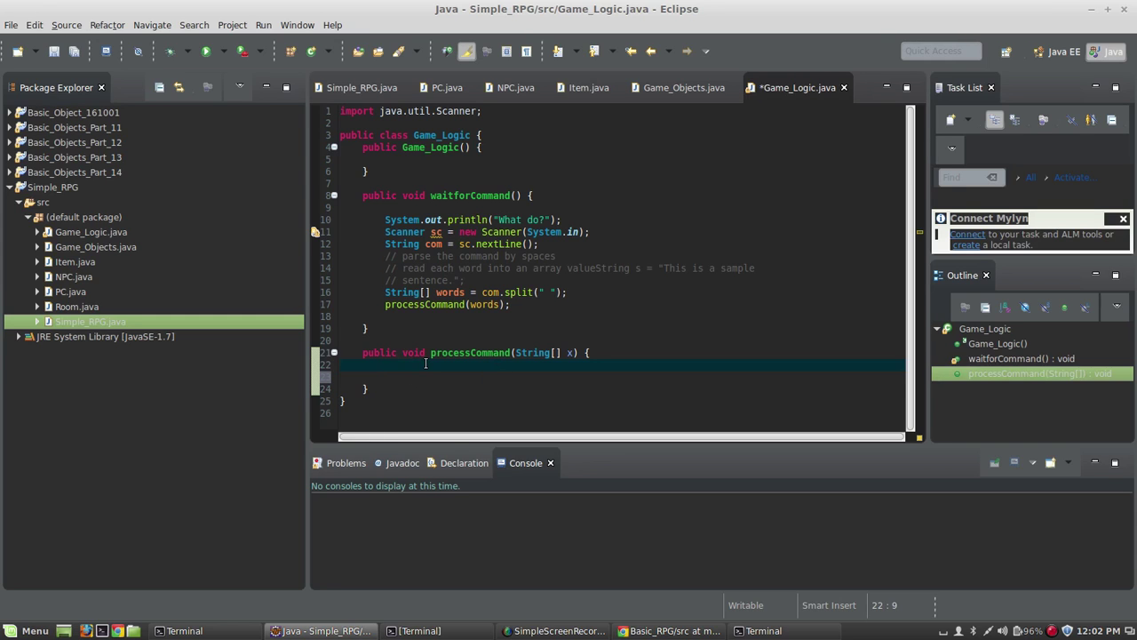
{"action": "mouse_move", "coordinate": [610, 359]}
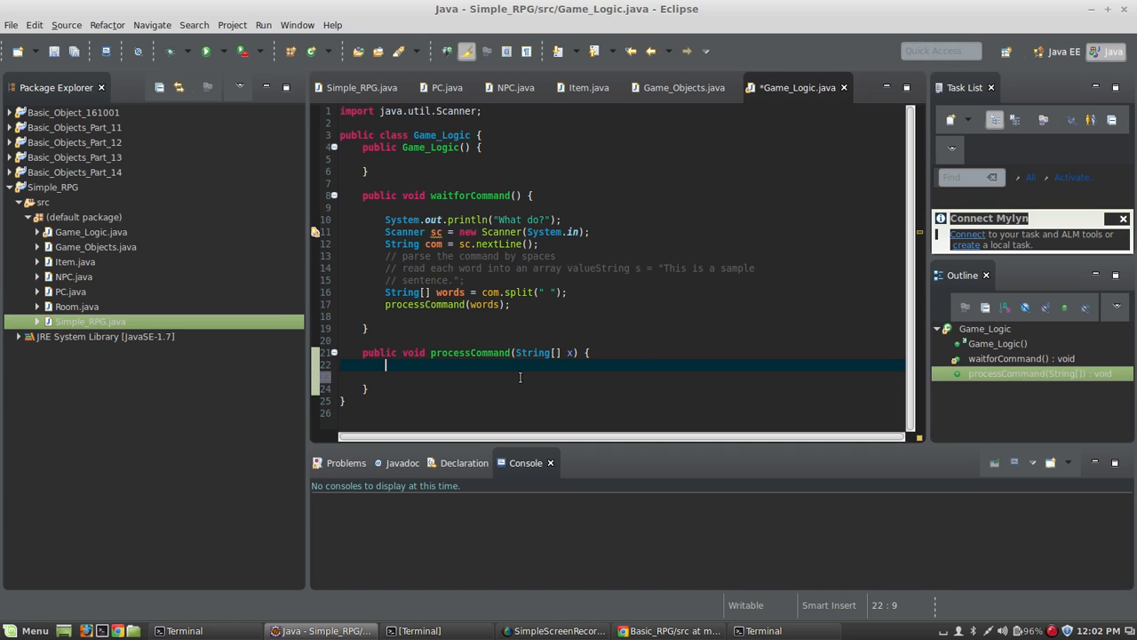
{"action": "mouse_move", "coordinate": [474, 377]}
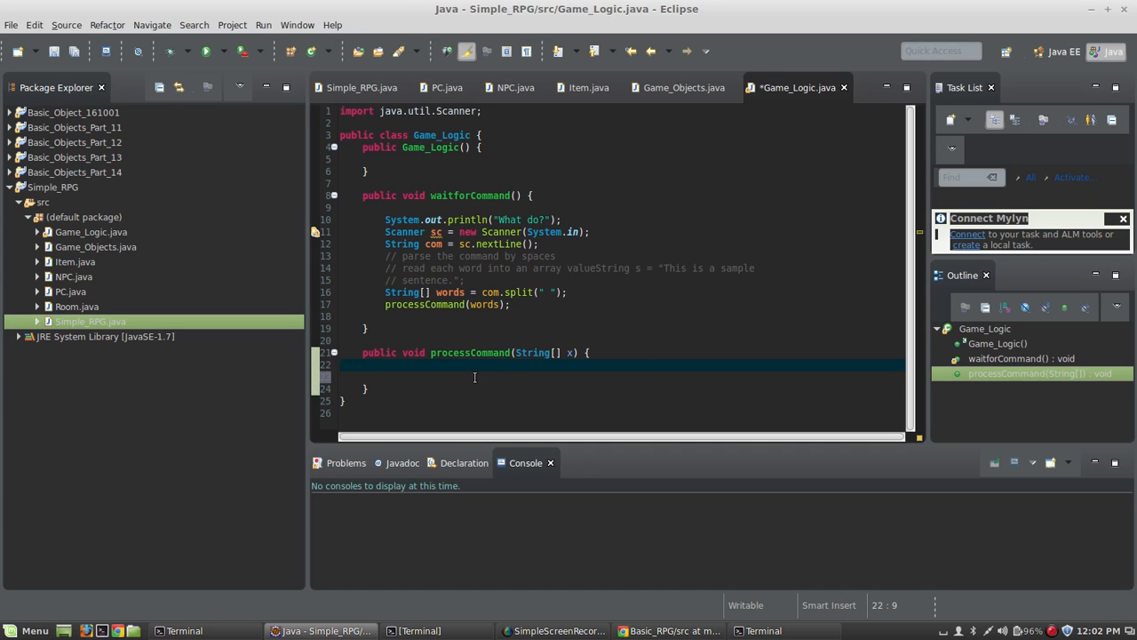
{"action": "mouse_move", "coordinate": [498, 380]}
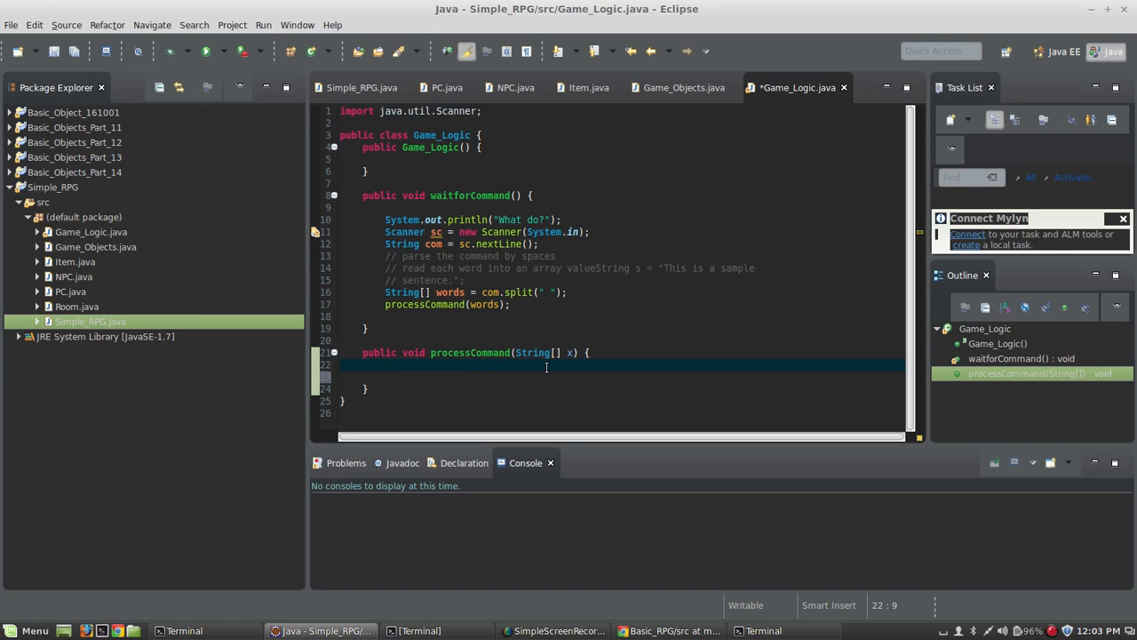
{"action": "mouse_move", "coordinate": [310, 627]}
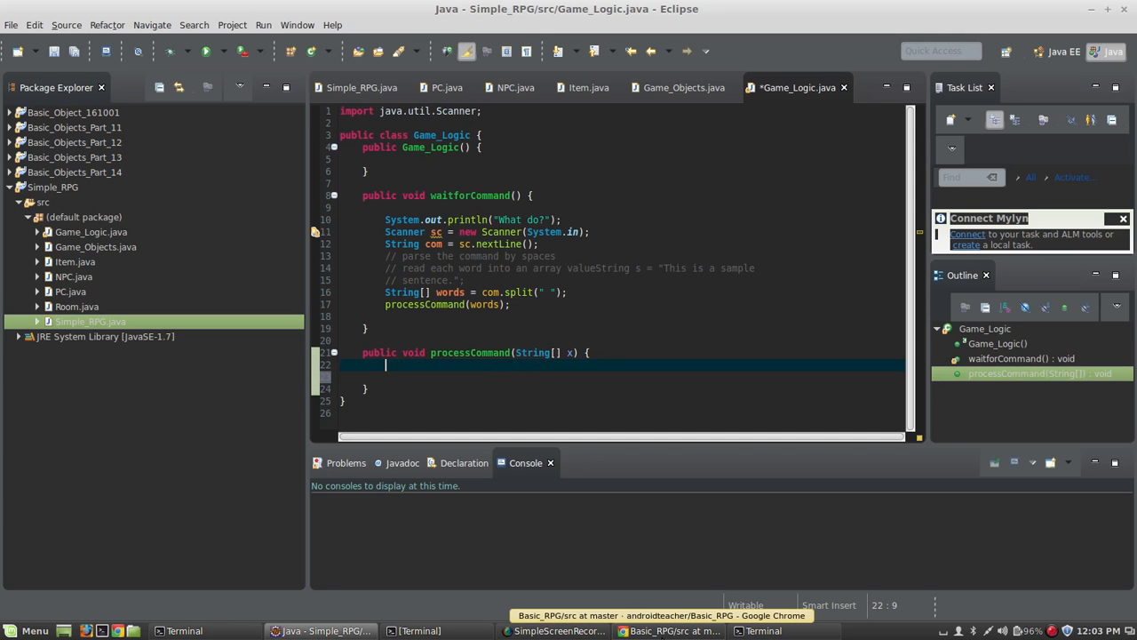
Return to Chrome showing the Basic_RPG/src page with its seven Java files.
{"action": "left_click", "coordinate": [668, 631]}
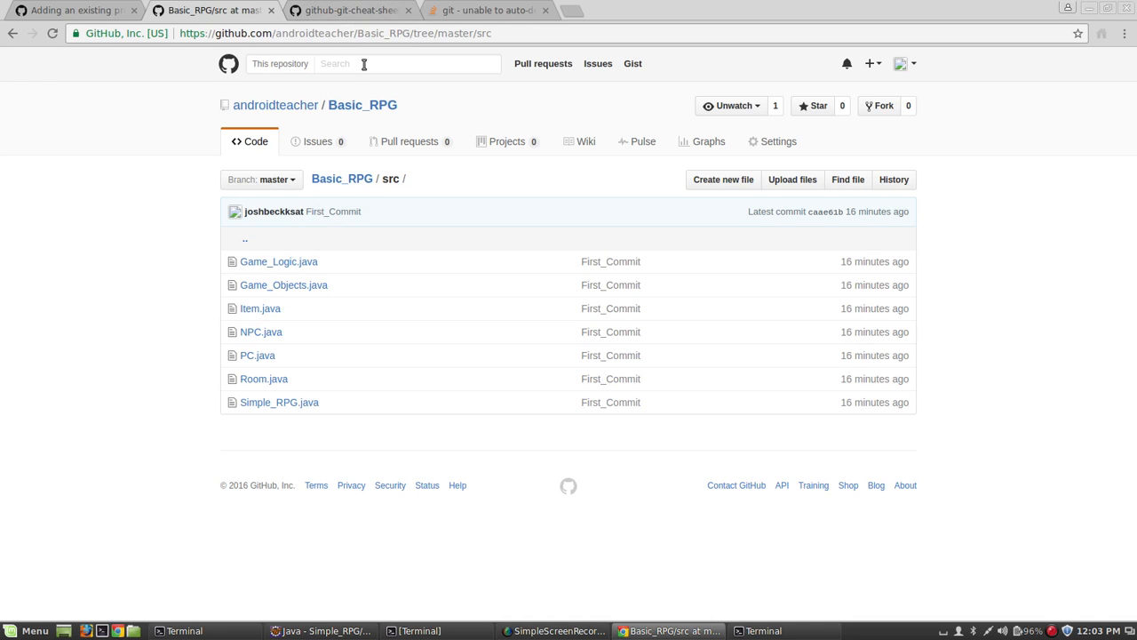
{"action": "mouse_move", "coordinate": [526, 239]}
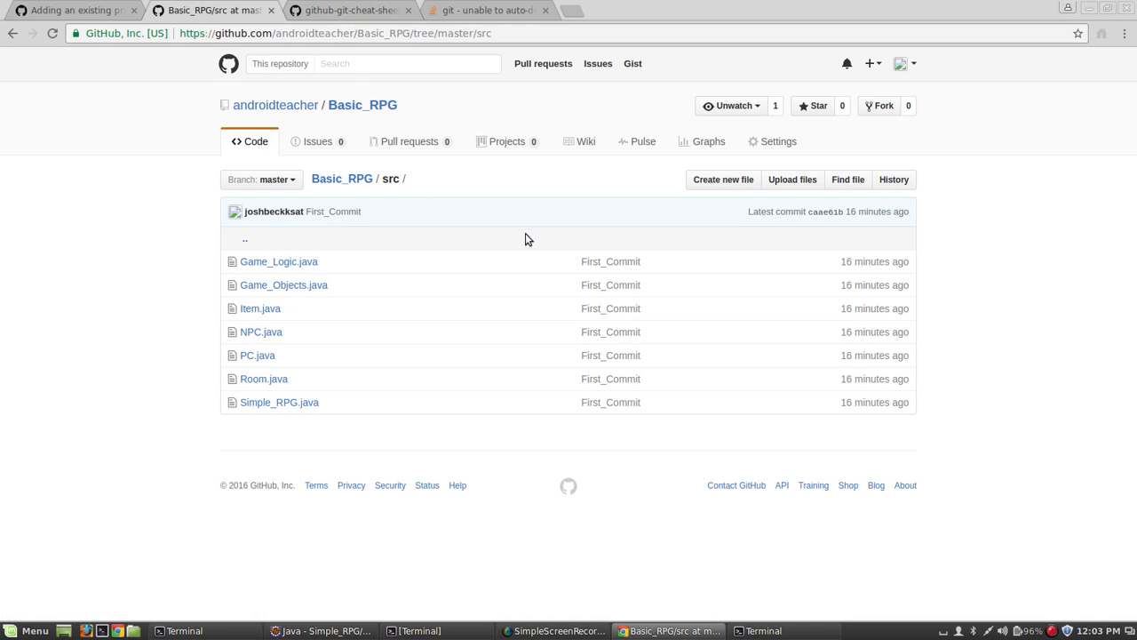
{"action": "mouse_move", "coordinate": [617, 490]}
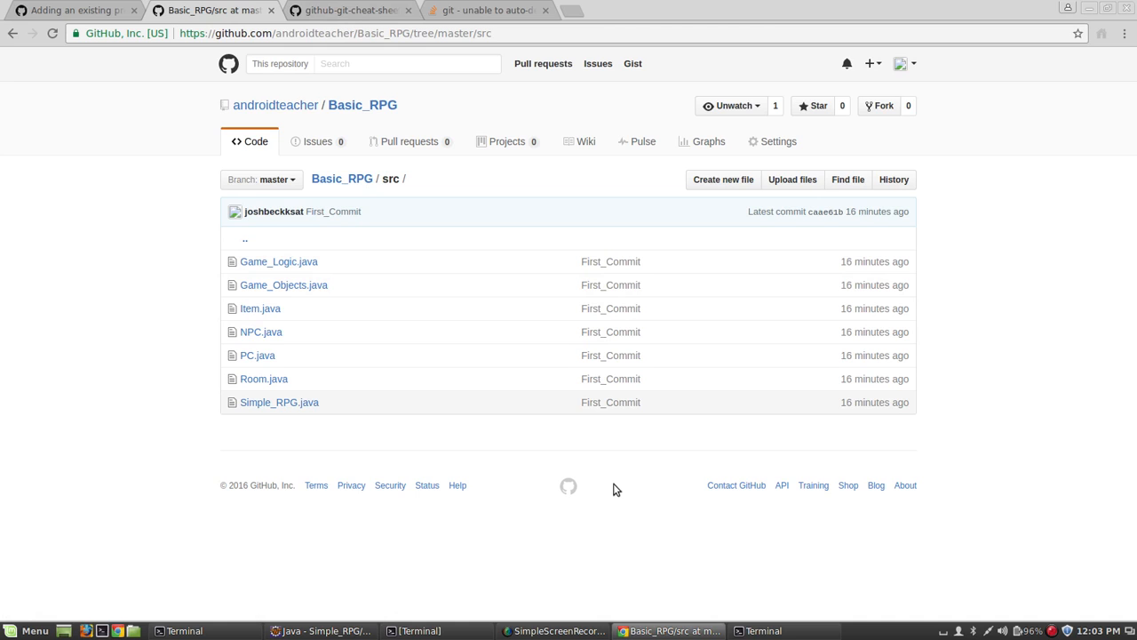
{"action": "mouse_move", "coordinate": [431, 318]}
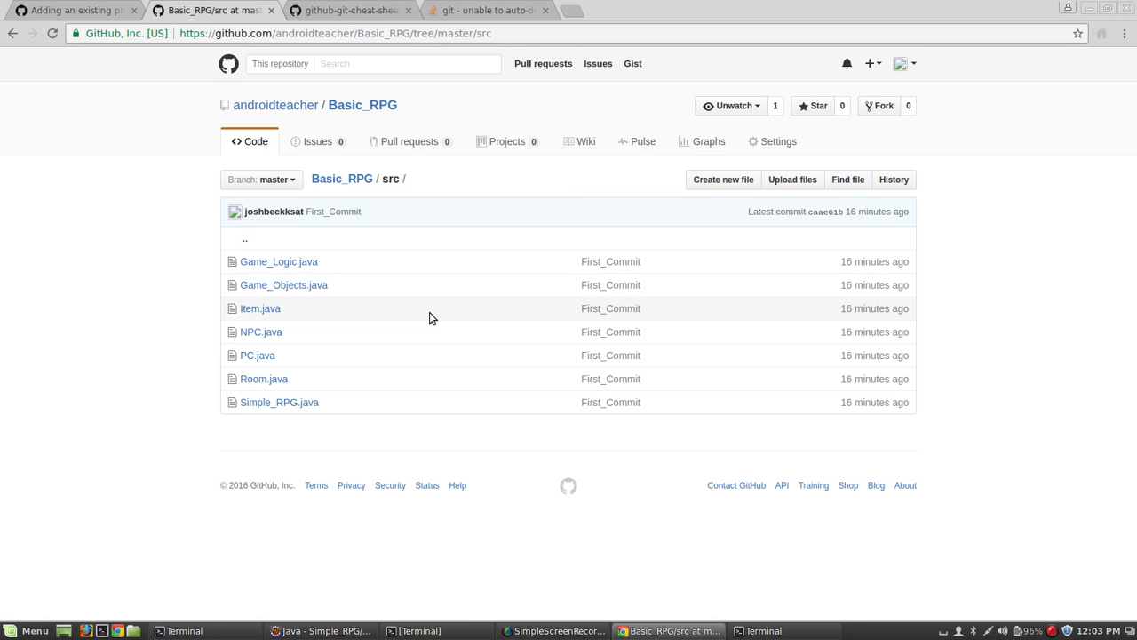
{"action": "mouse_move", "coordinate": [433, 282]}
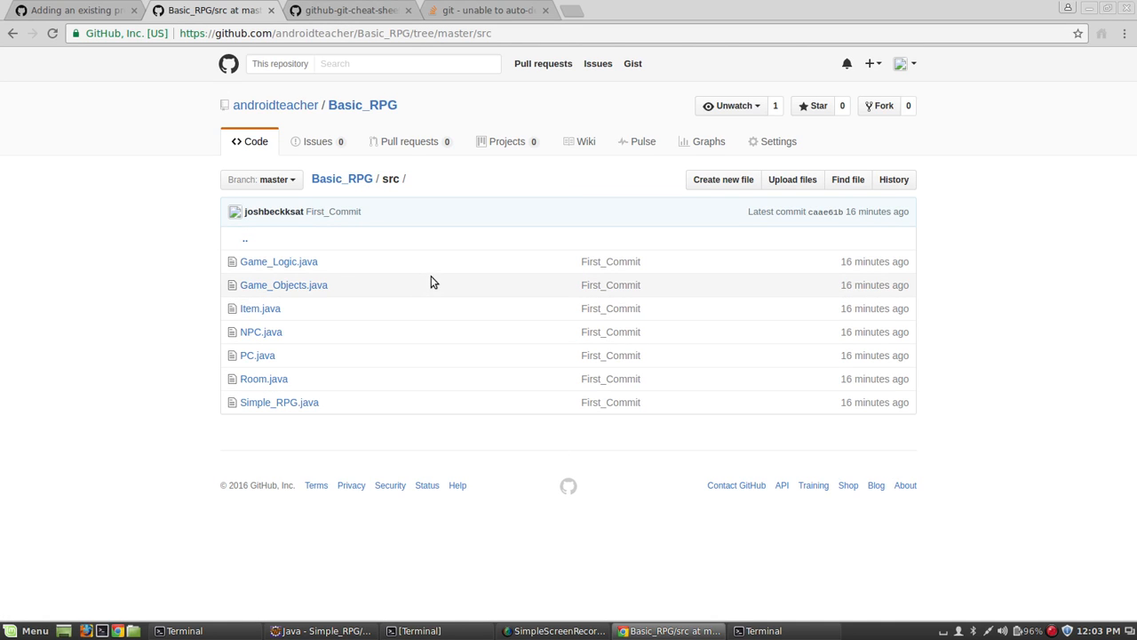